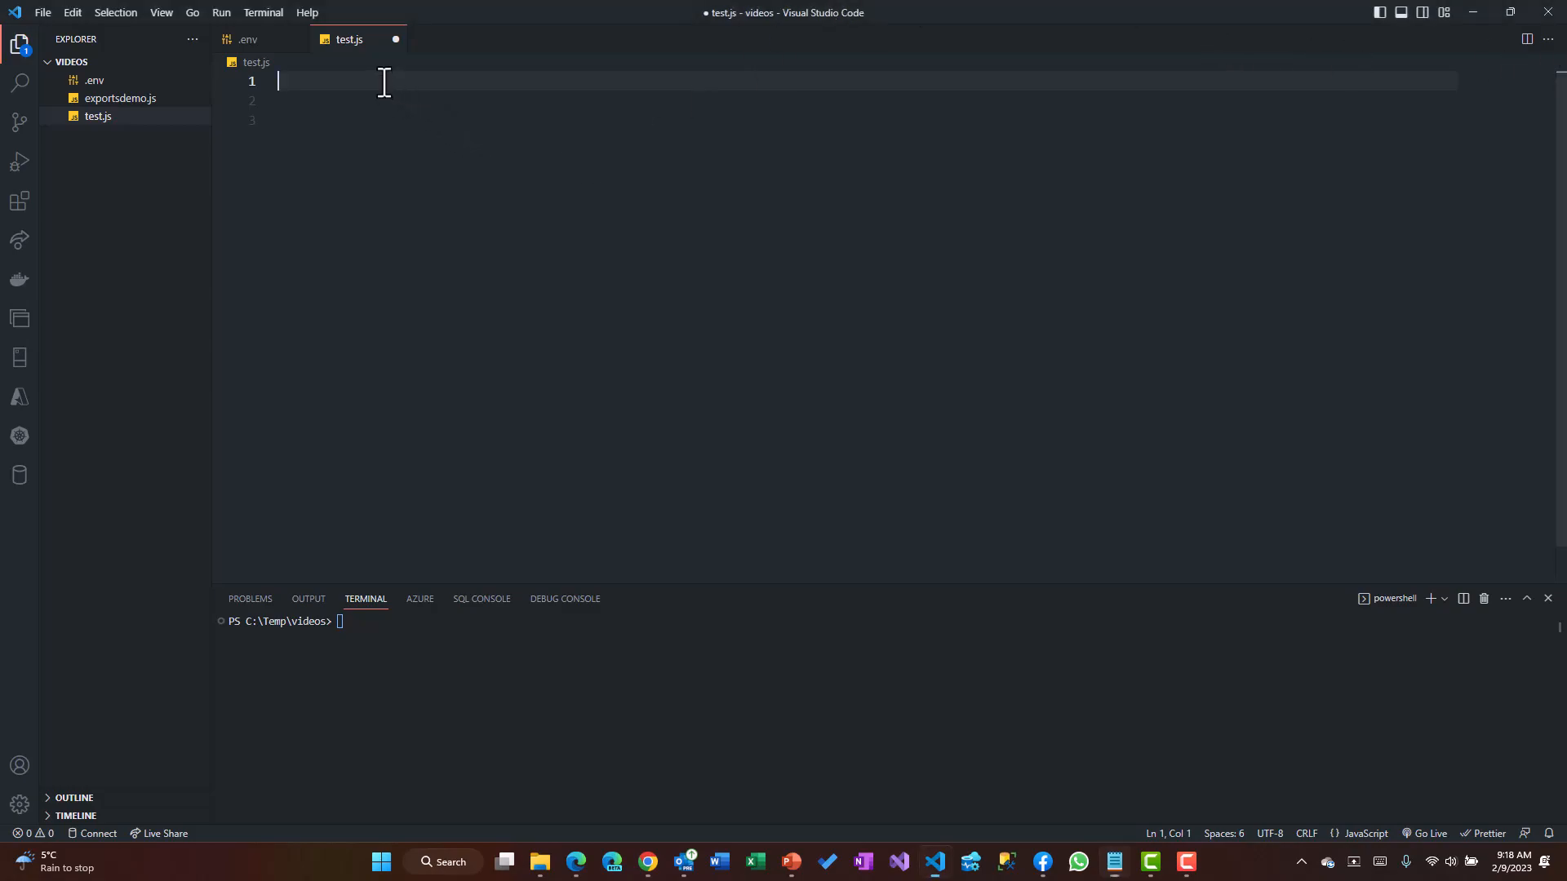
# Add const axios = require('axios'); at the top of test.js
pyautogui.write('const')
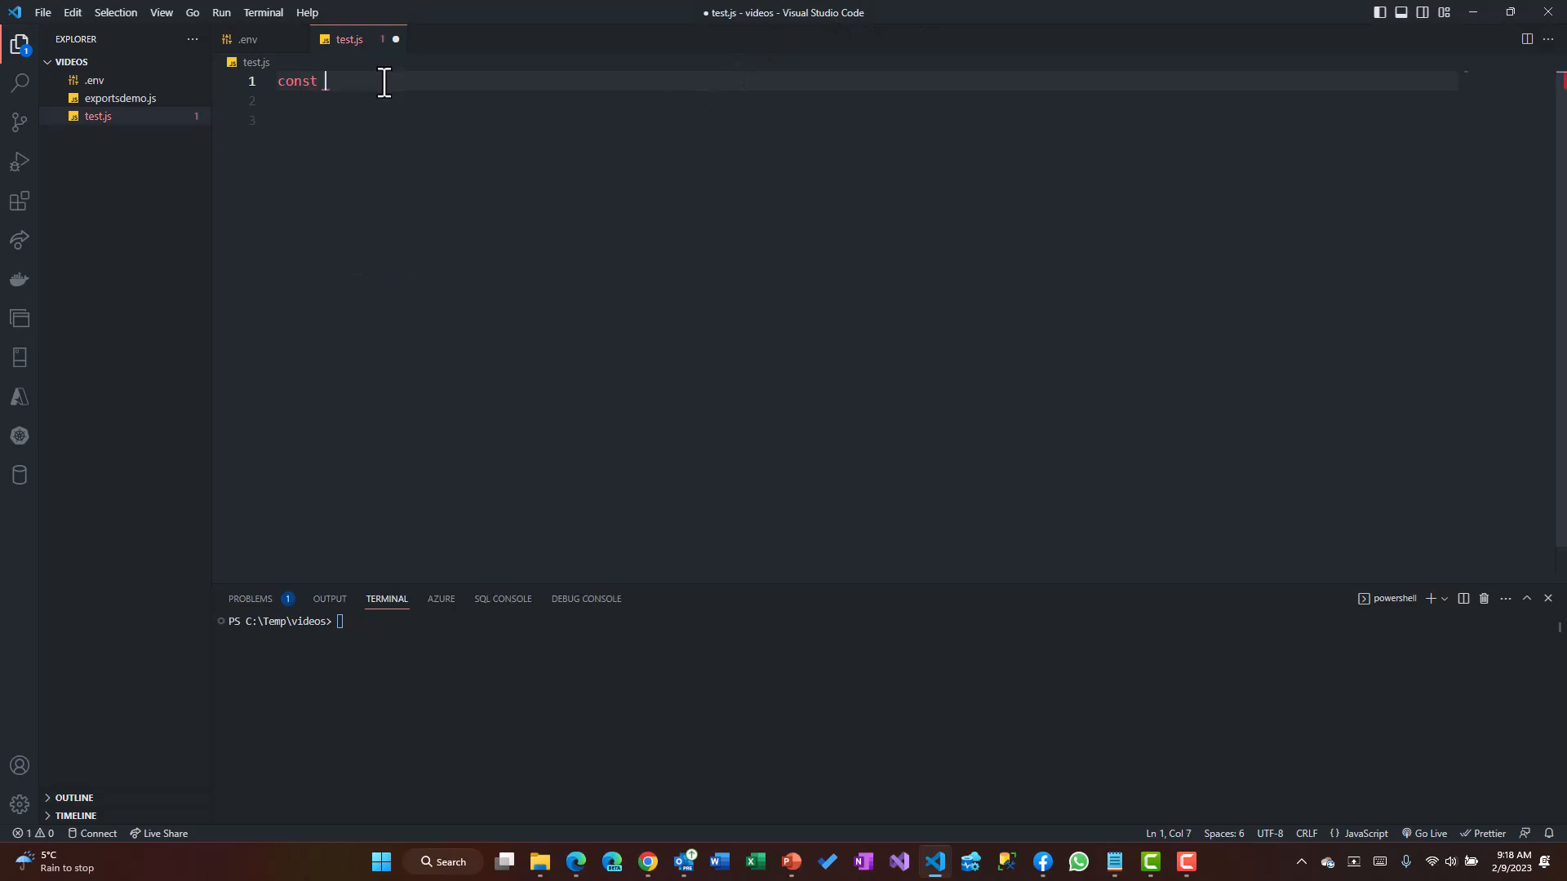
pyautogui.write('axuis = req')
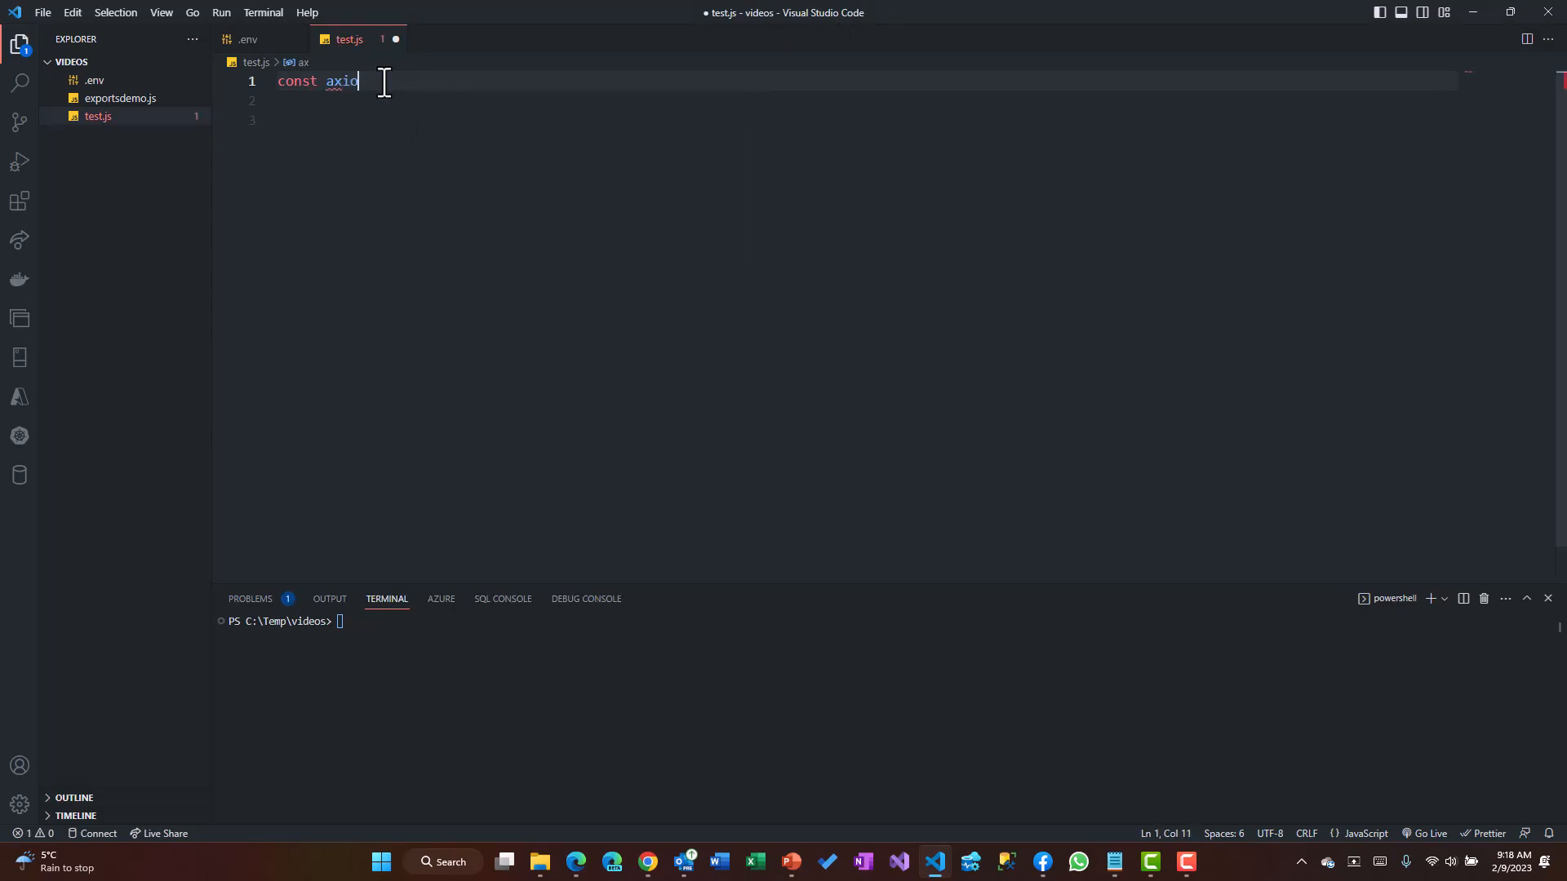
pyautogui.write("s = require('axios');")
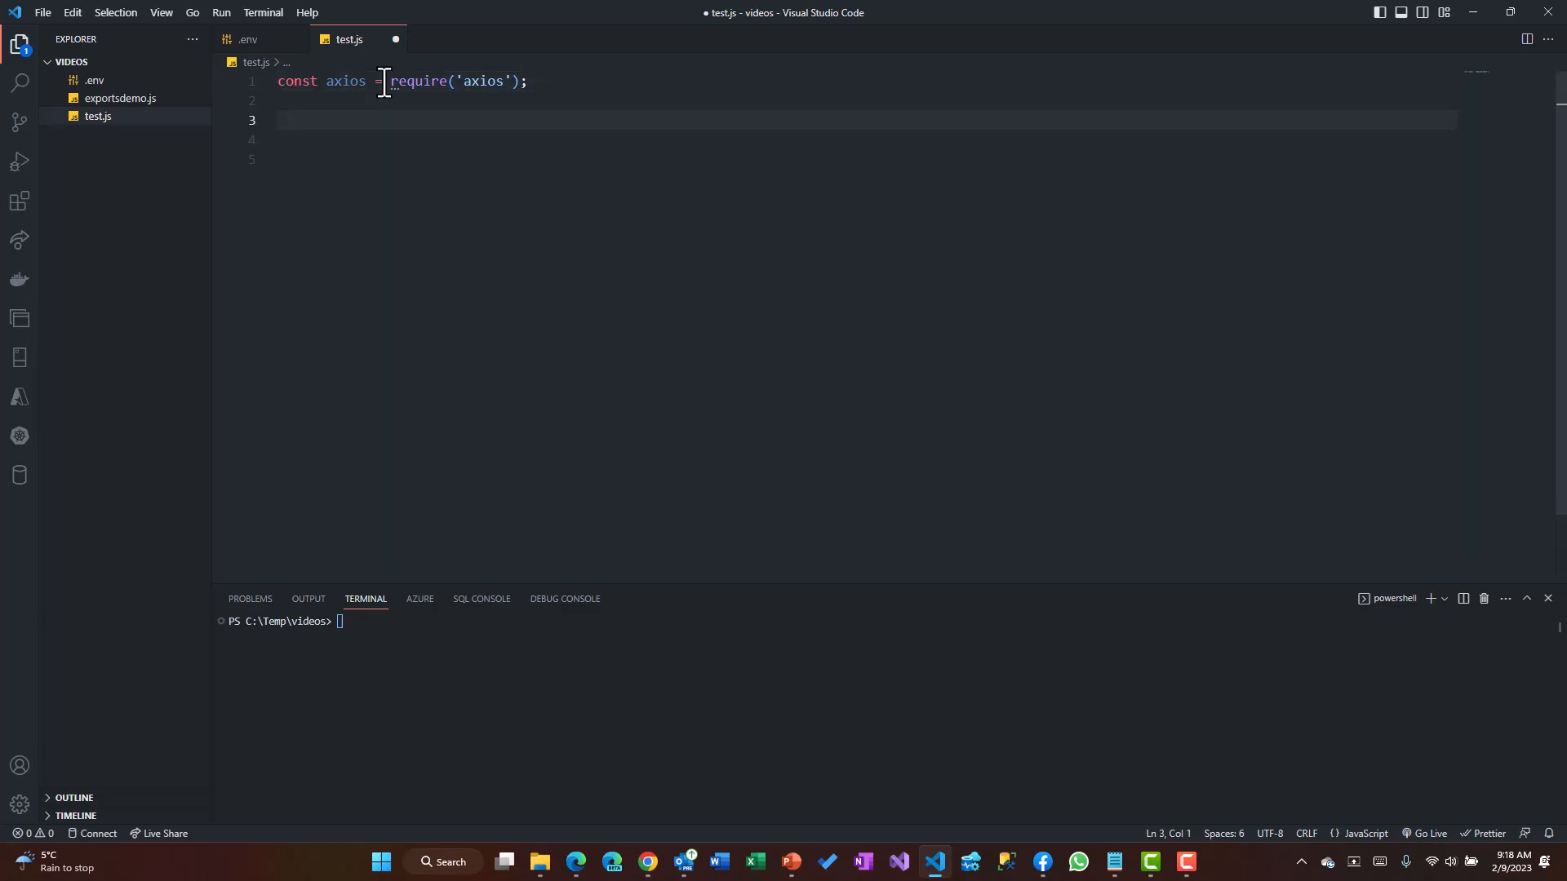
# Begin a Promise.all([ call on line 3
pyautogui.write('Prom')
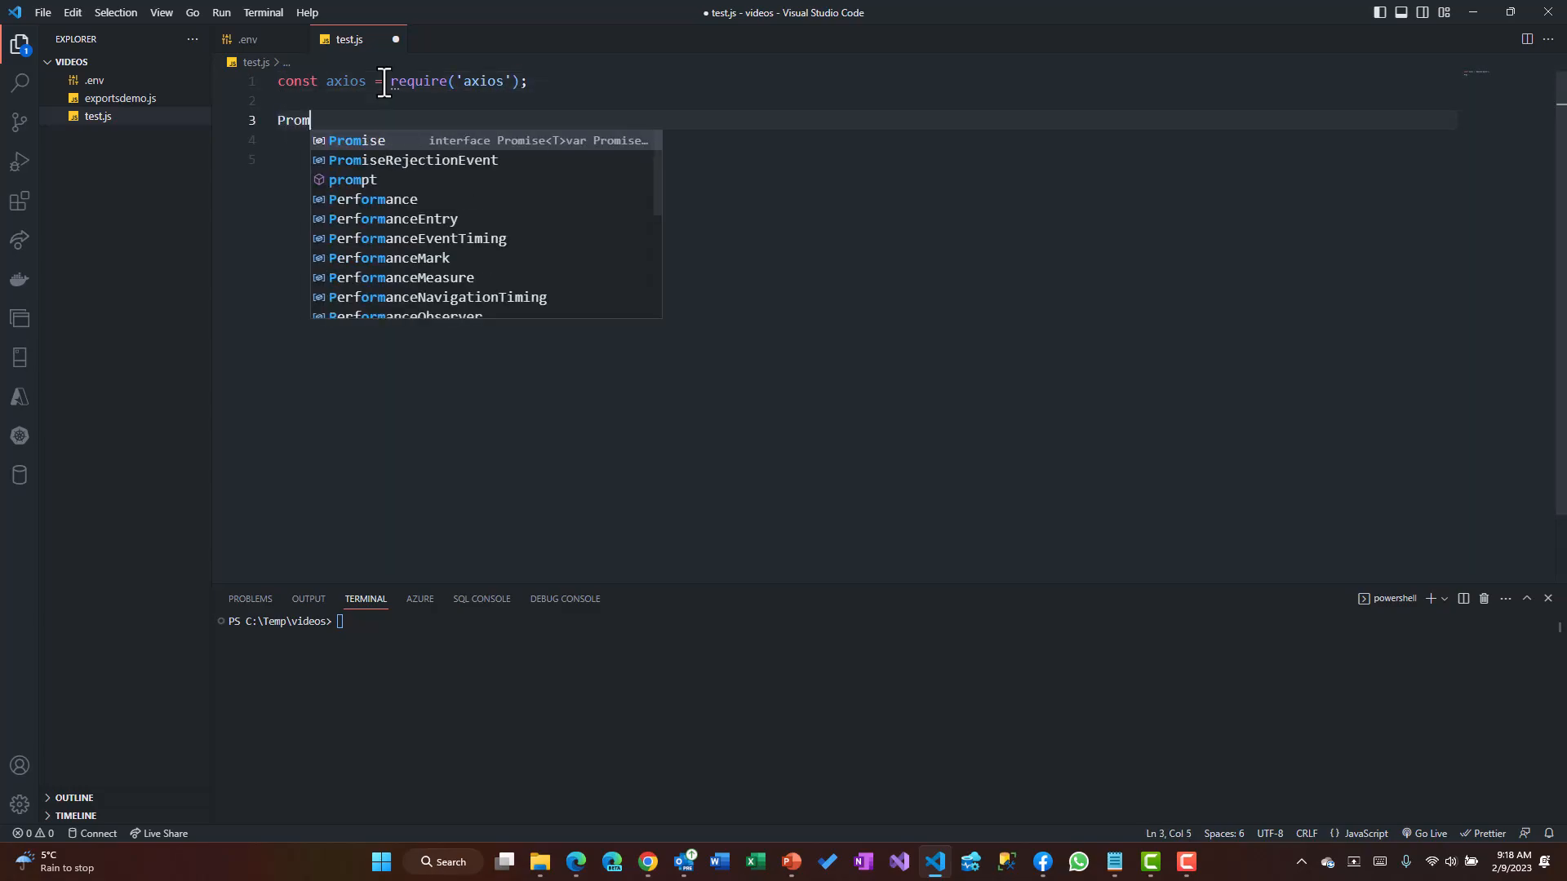
pyautogui.write('.all(')
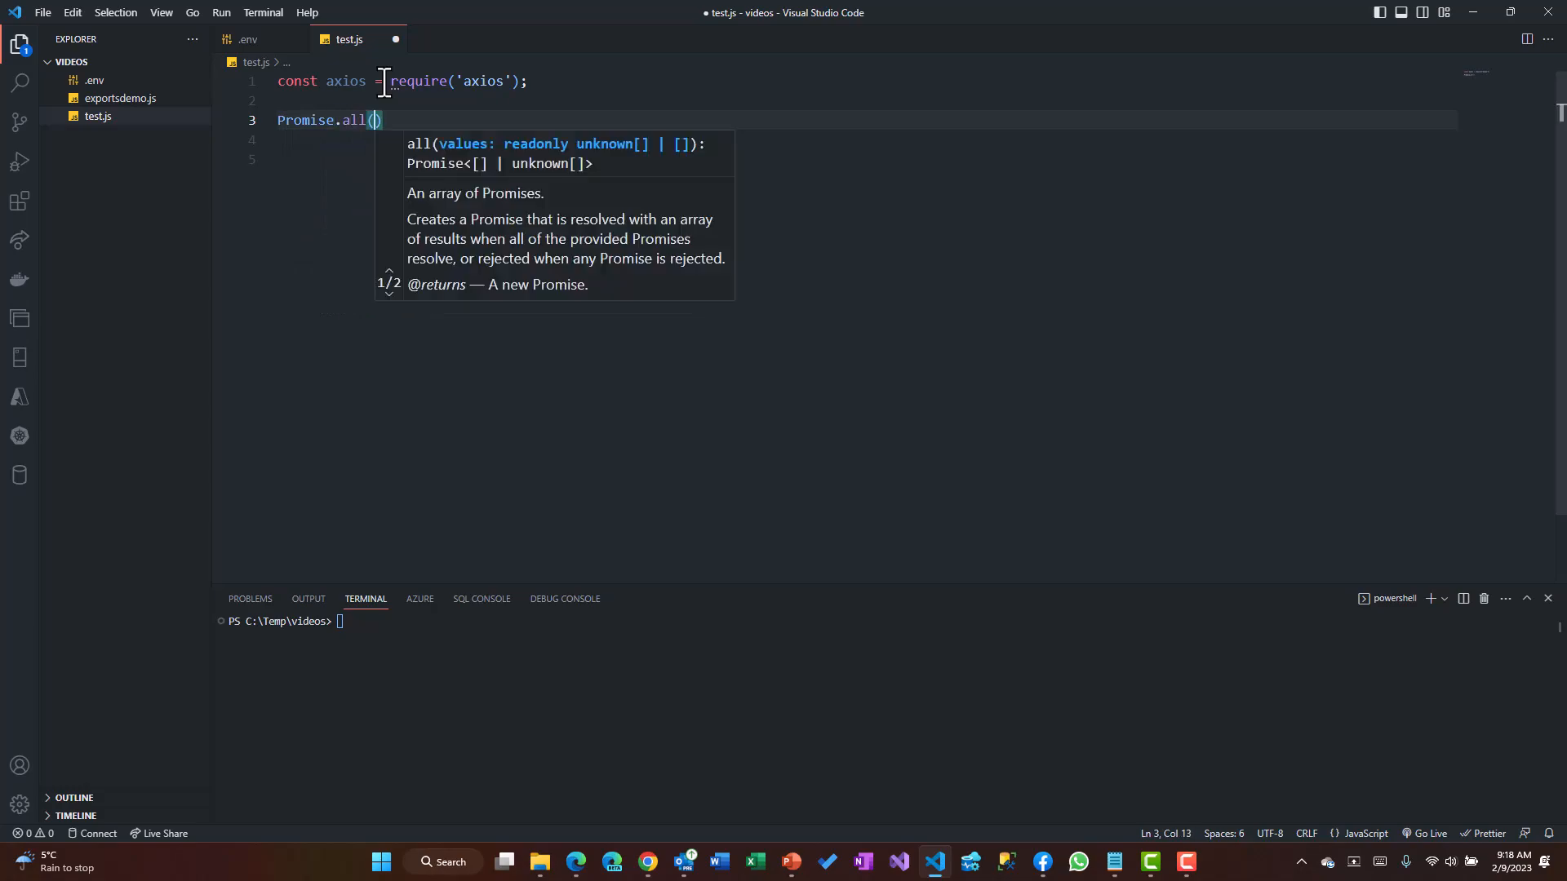
pyautogui.write('[')
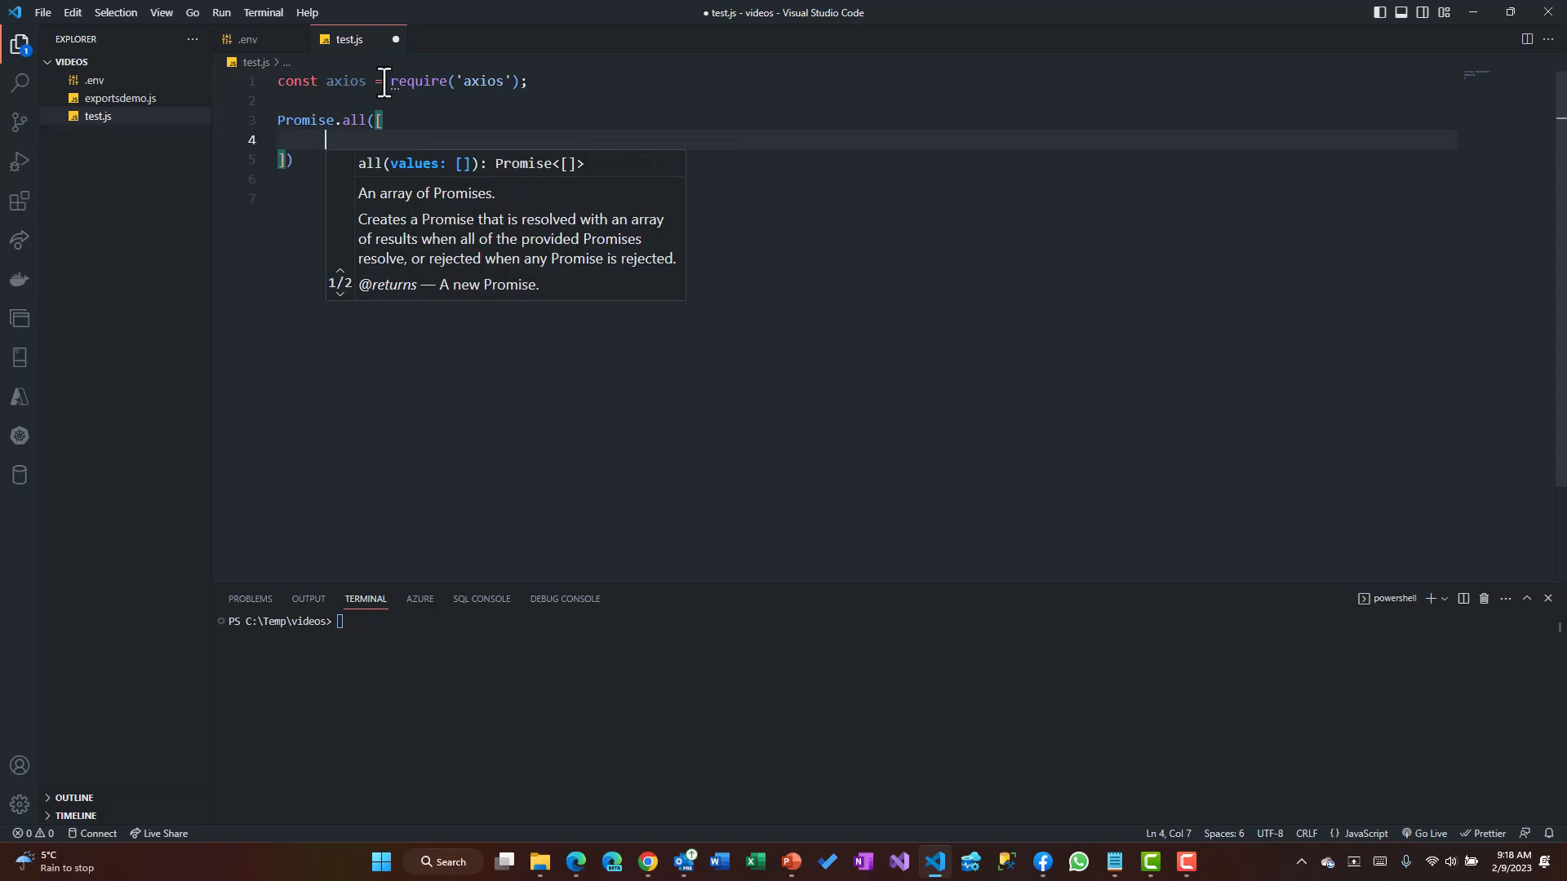
pyautogui.write('a')
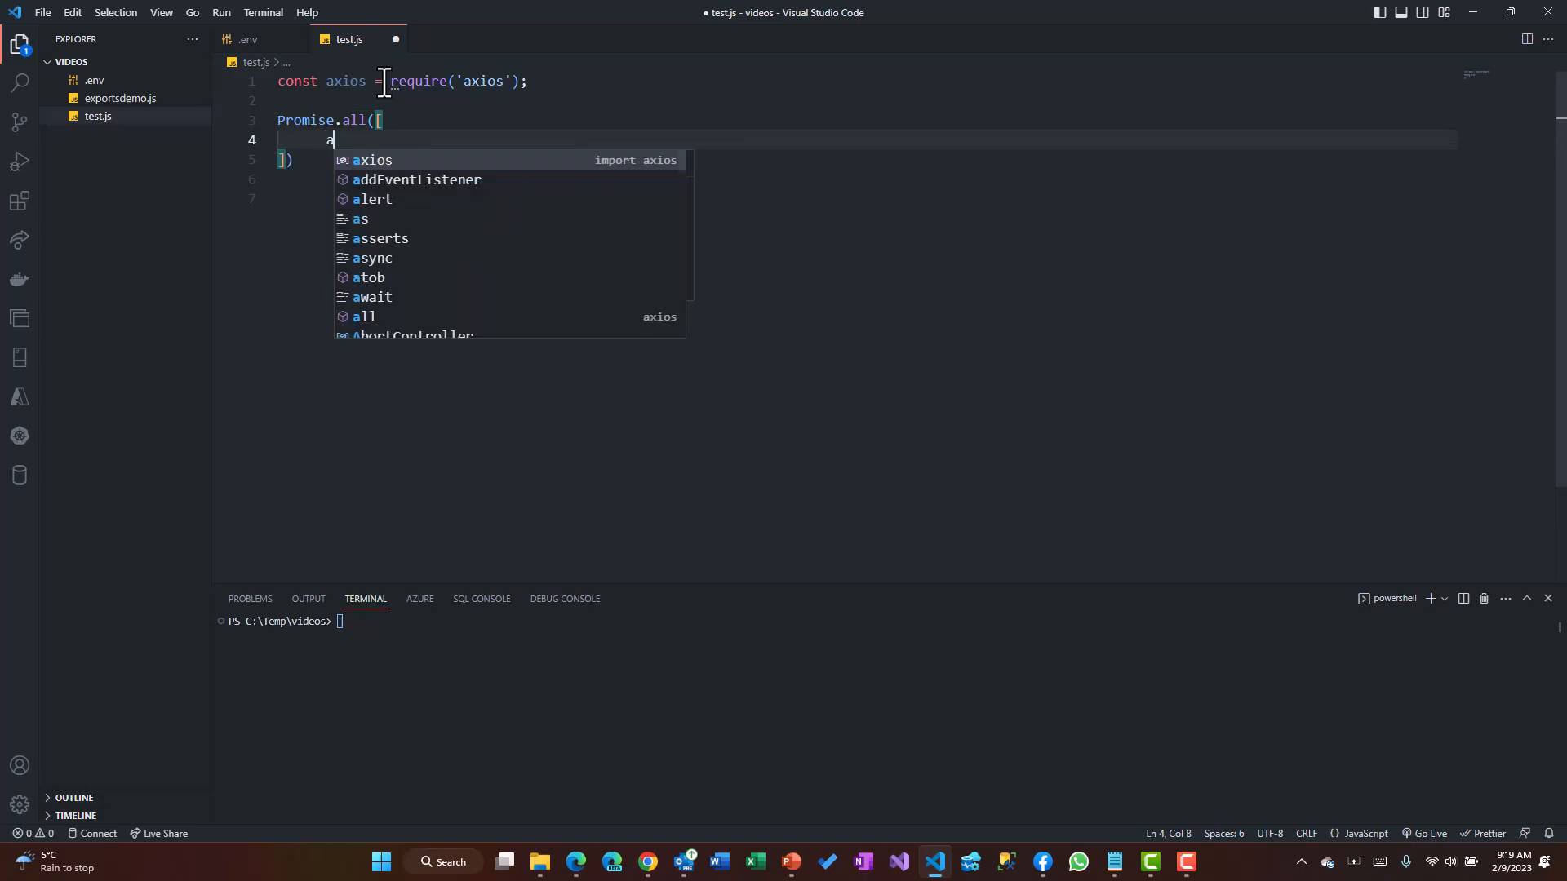
pyautogui.write('xios.get(')
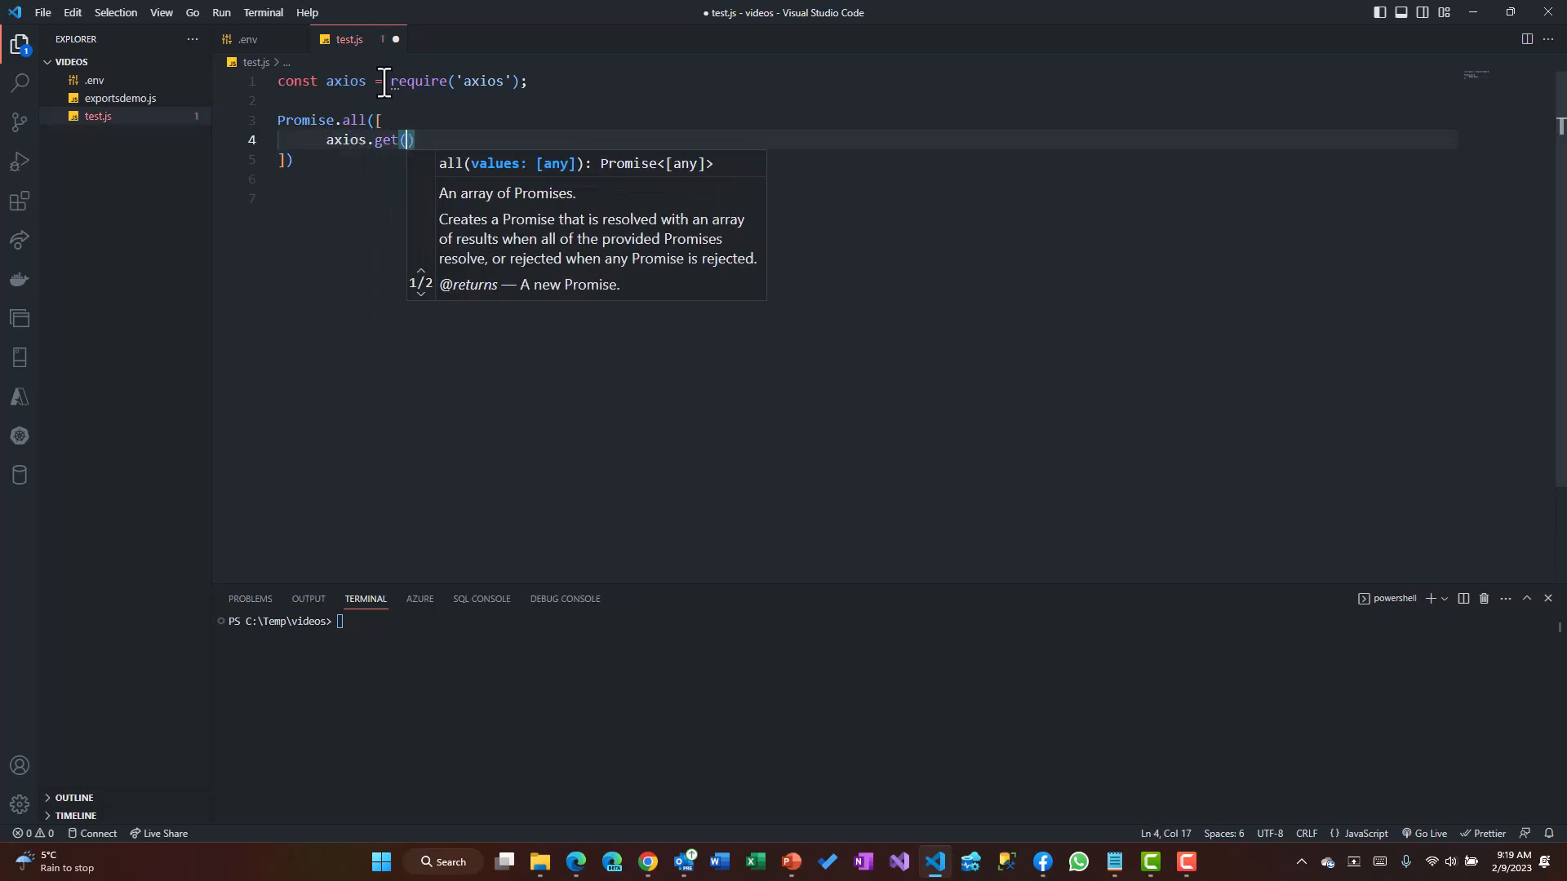
pyautogui.write('"https')
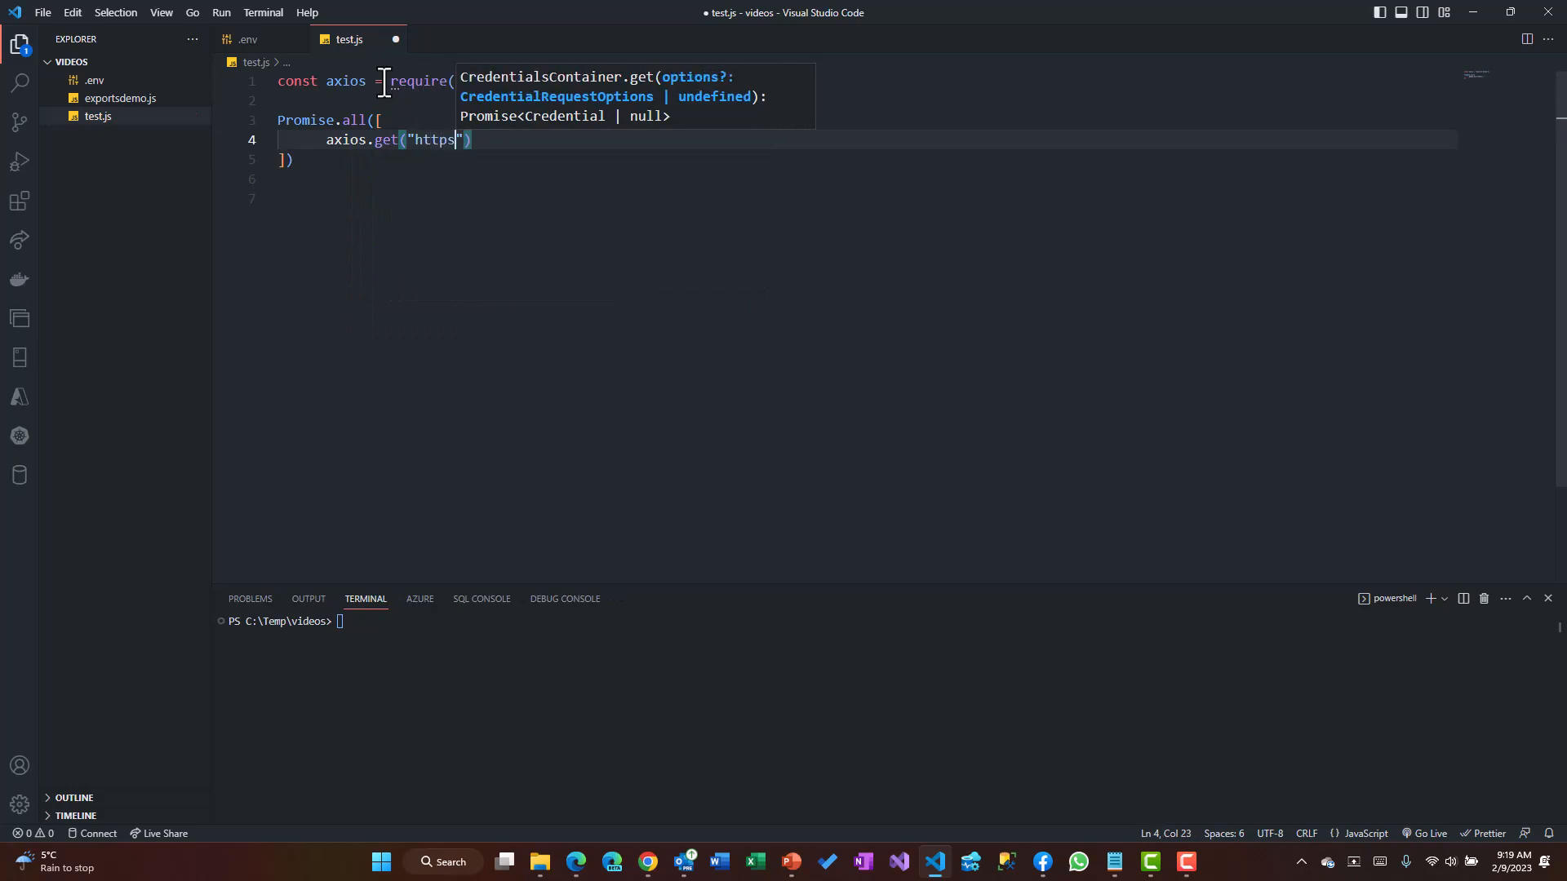
pyautogui.write('://json')
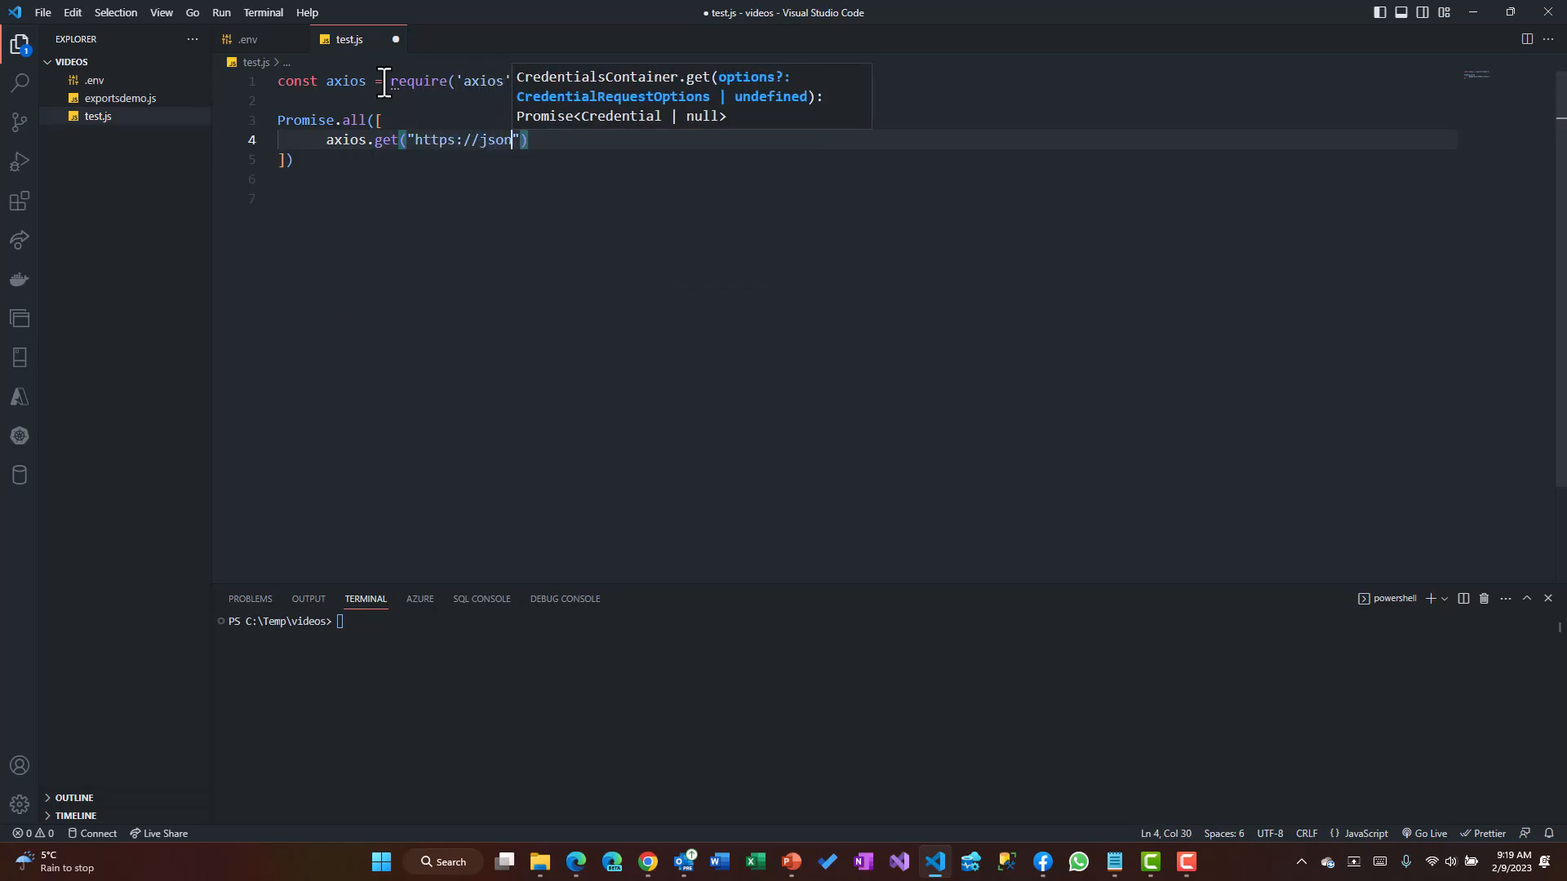
pyautogui.write('placeholder.')
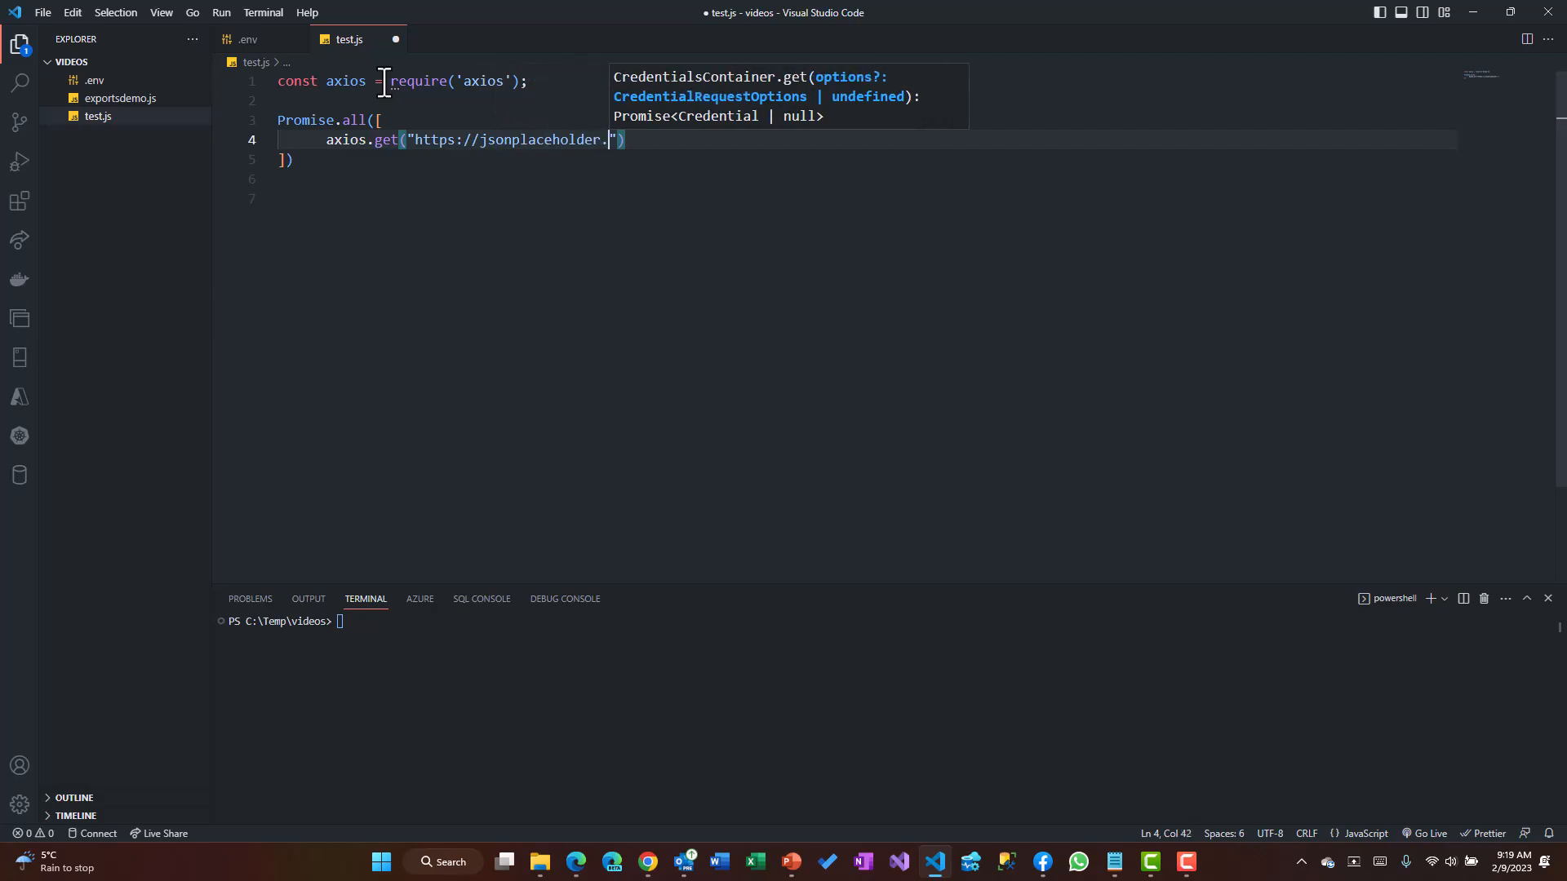
pyautogui.write('typicode.co')
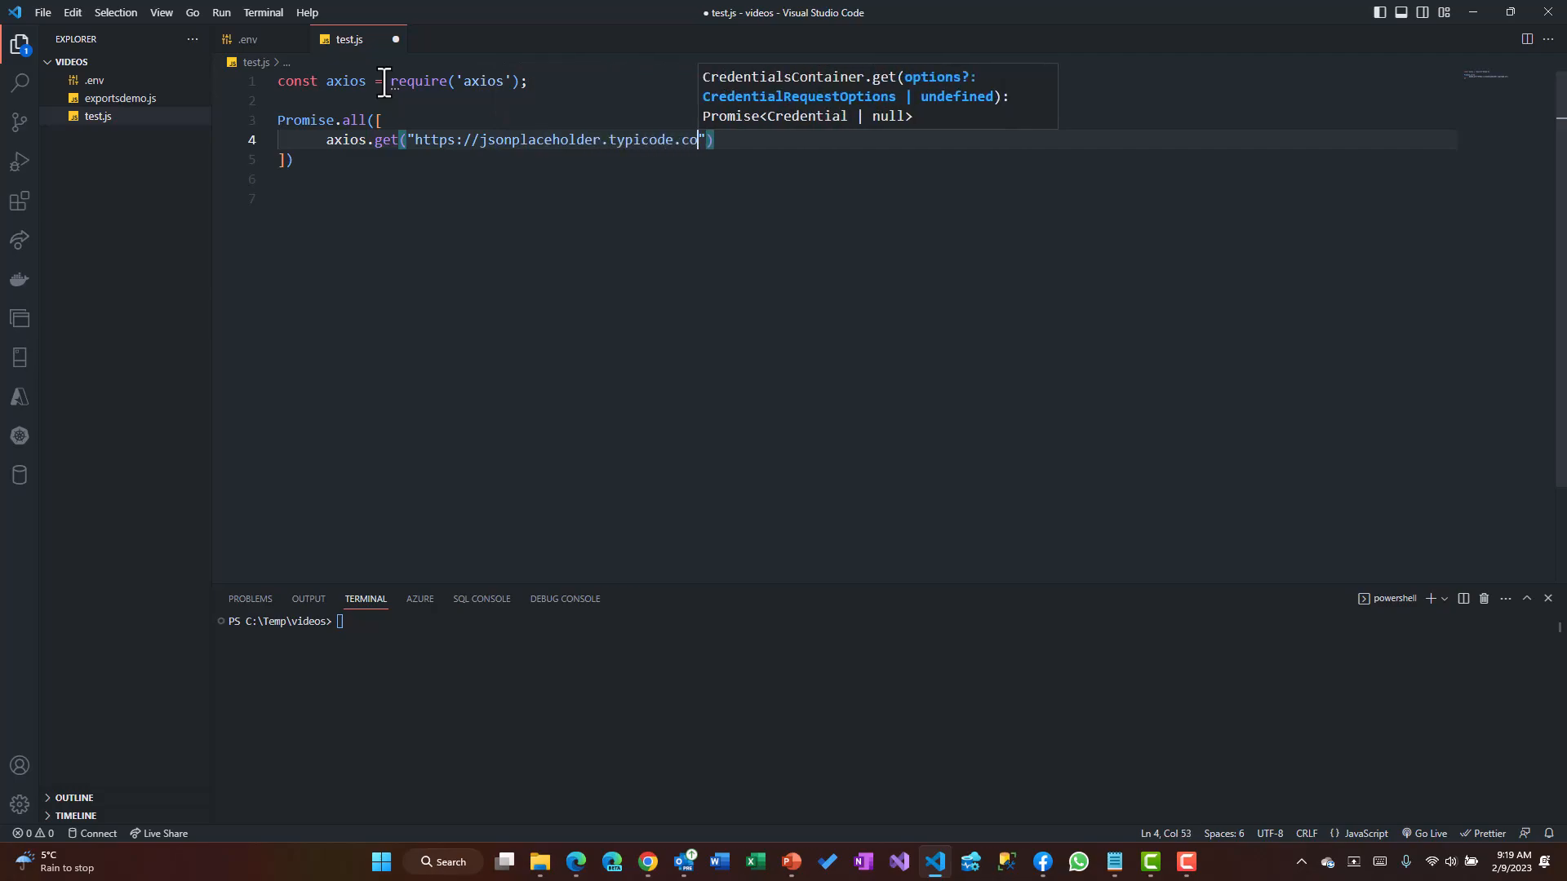
pyautogui.write('m/users')
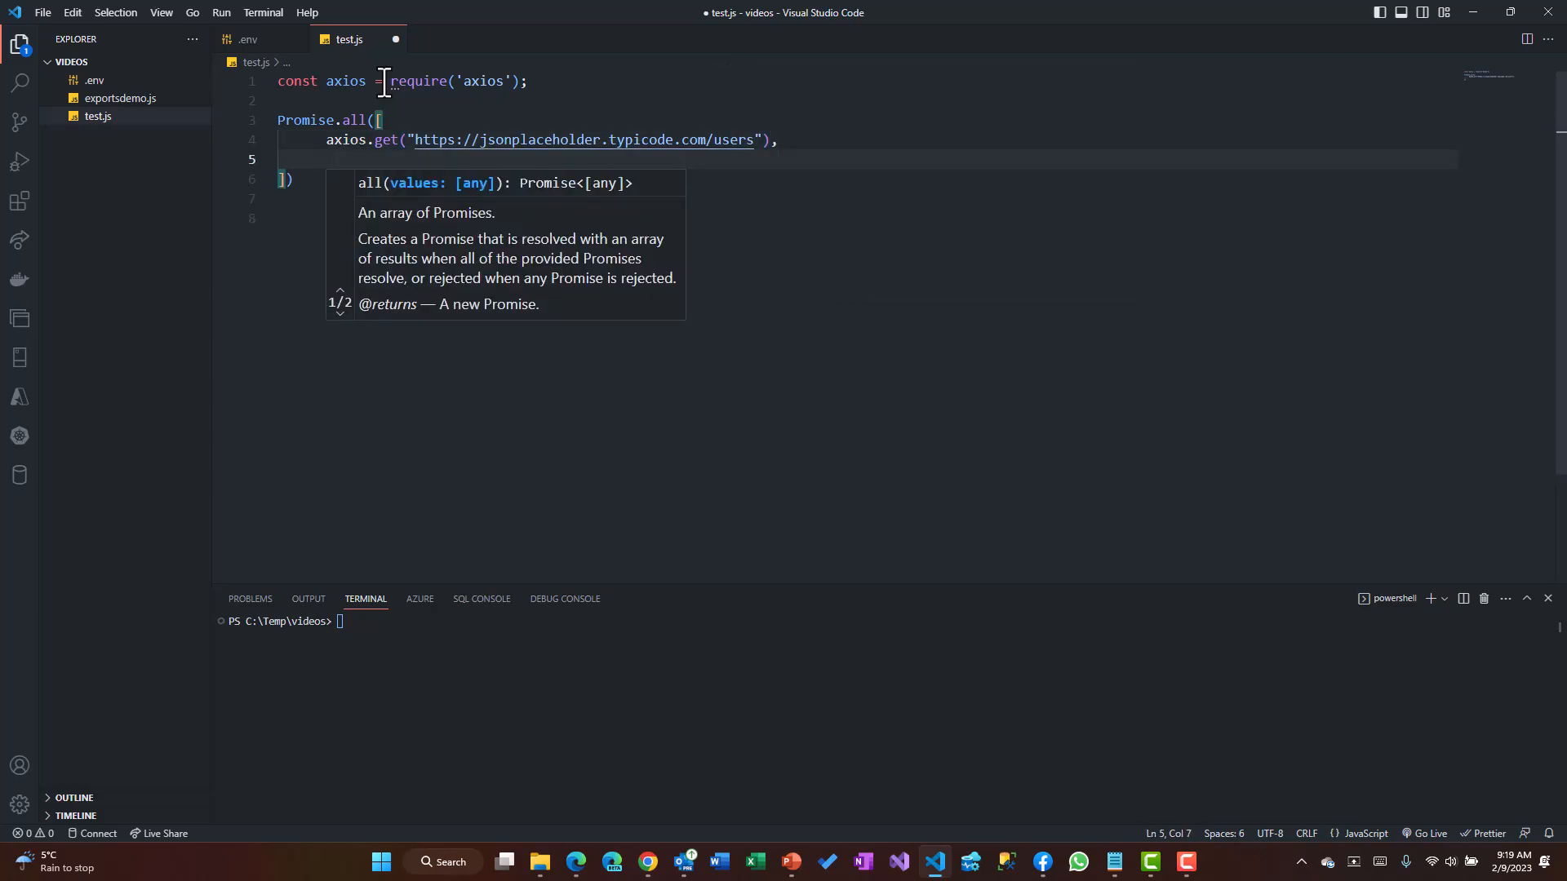
# Add a second axios.get for the jsonplaceholder.typicode.com/todos URL, fixing the domain typo
pyautogui.write('axios.get(""')
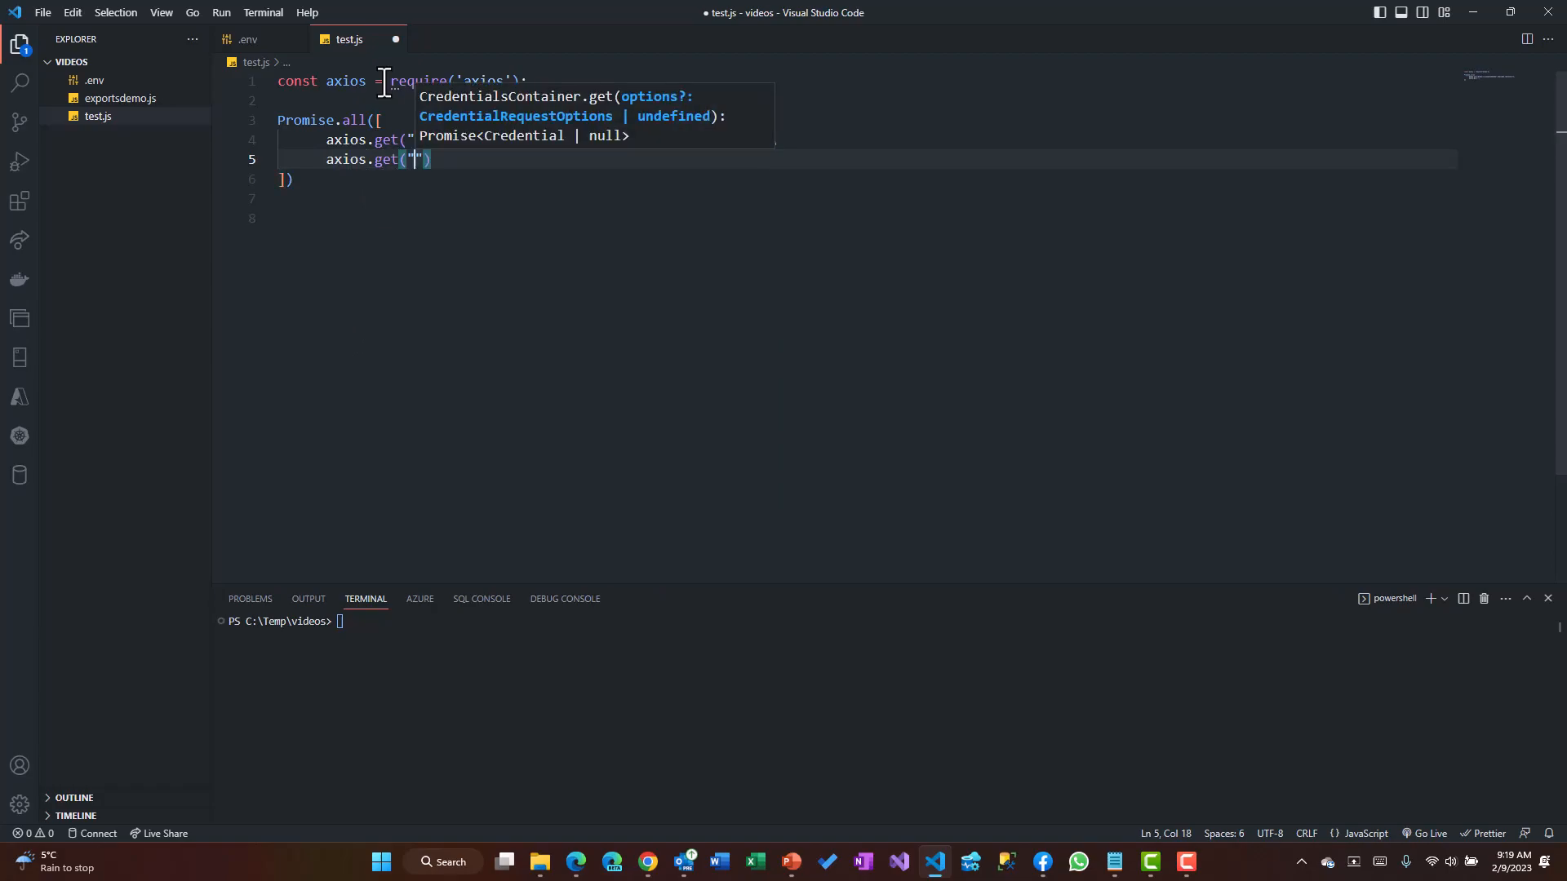
pyautogui.write('https://jsonplaceholder.typi')
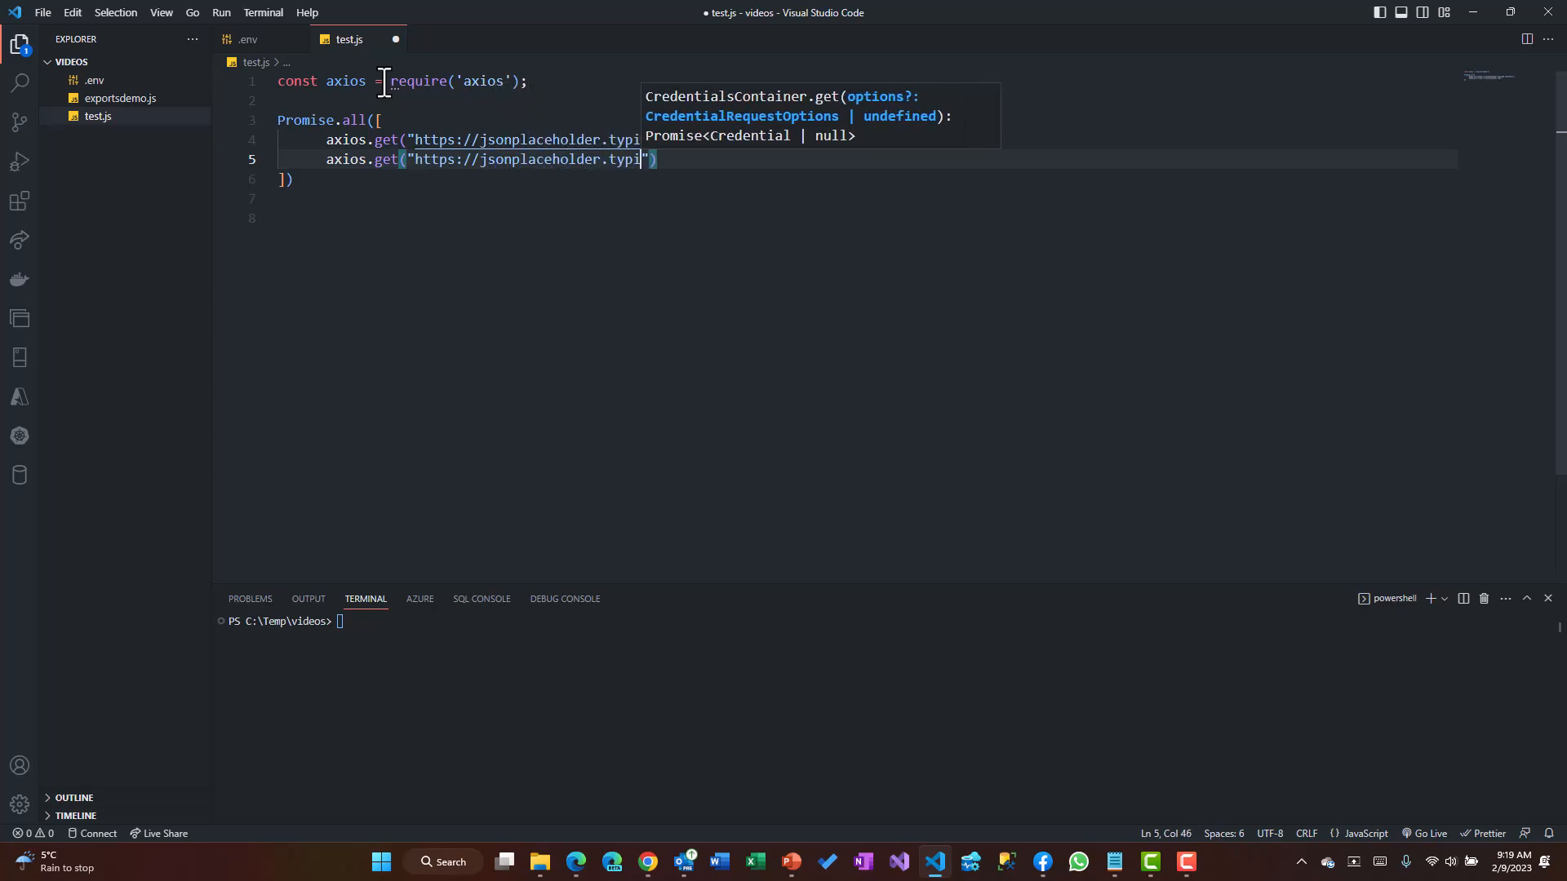
pyautogui.write('code.com')
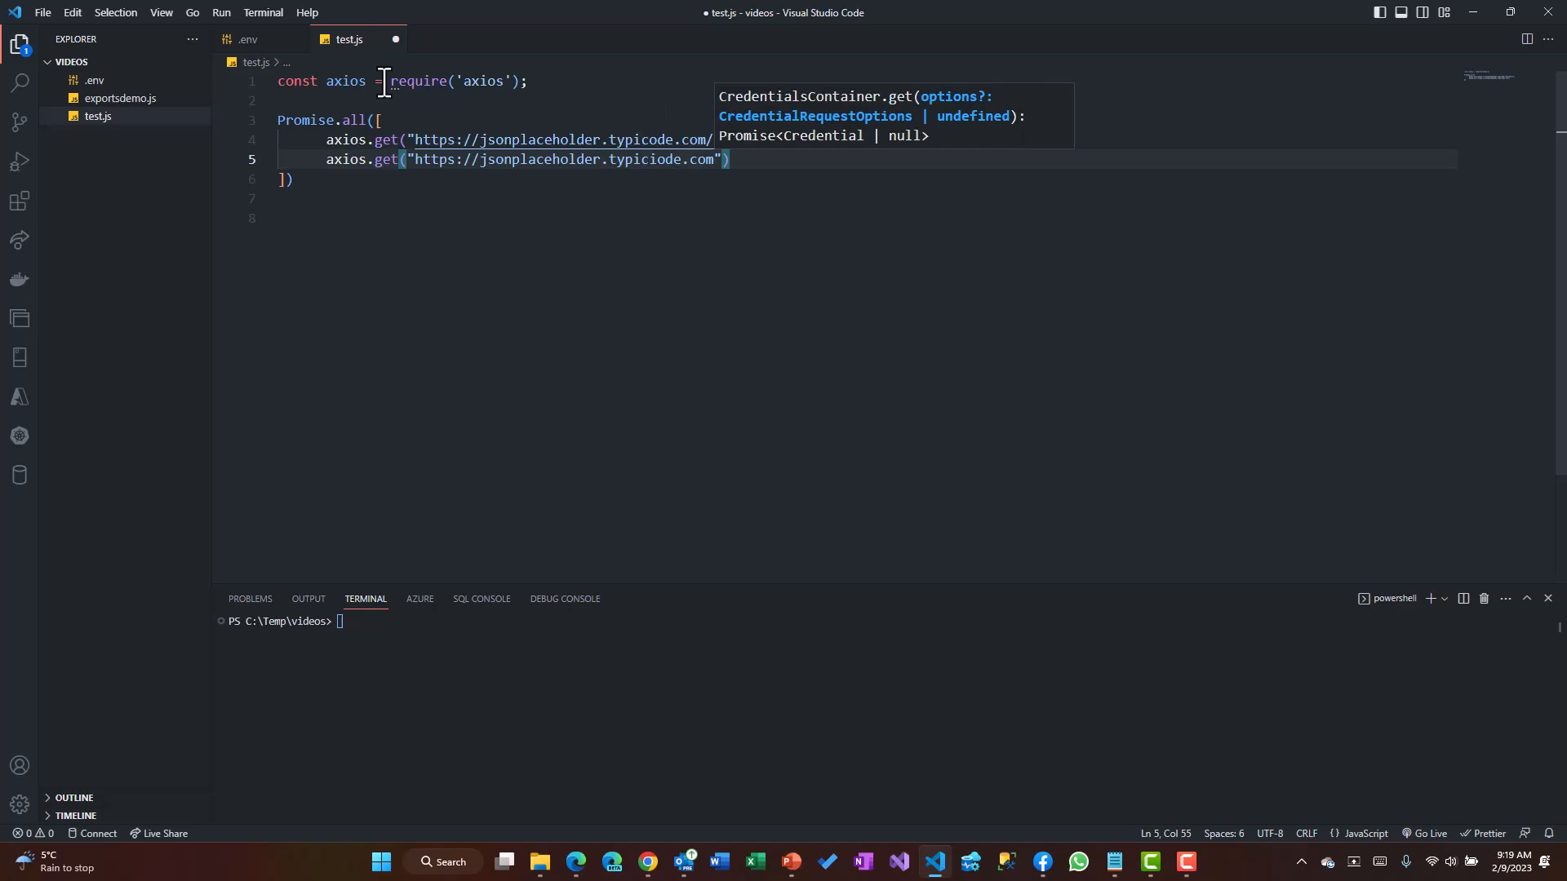
pyautogui.press('Backspace')
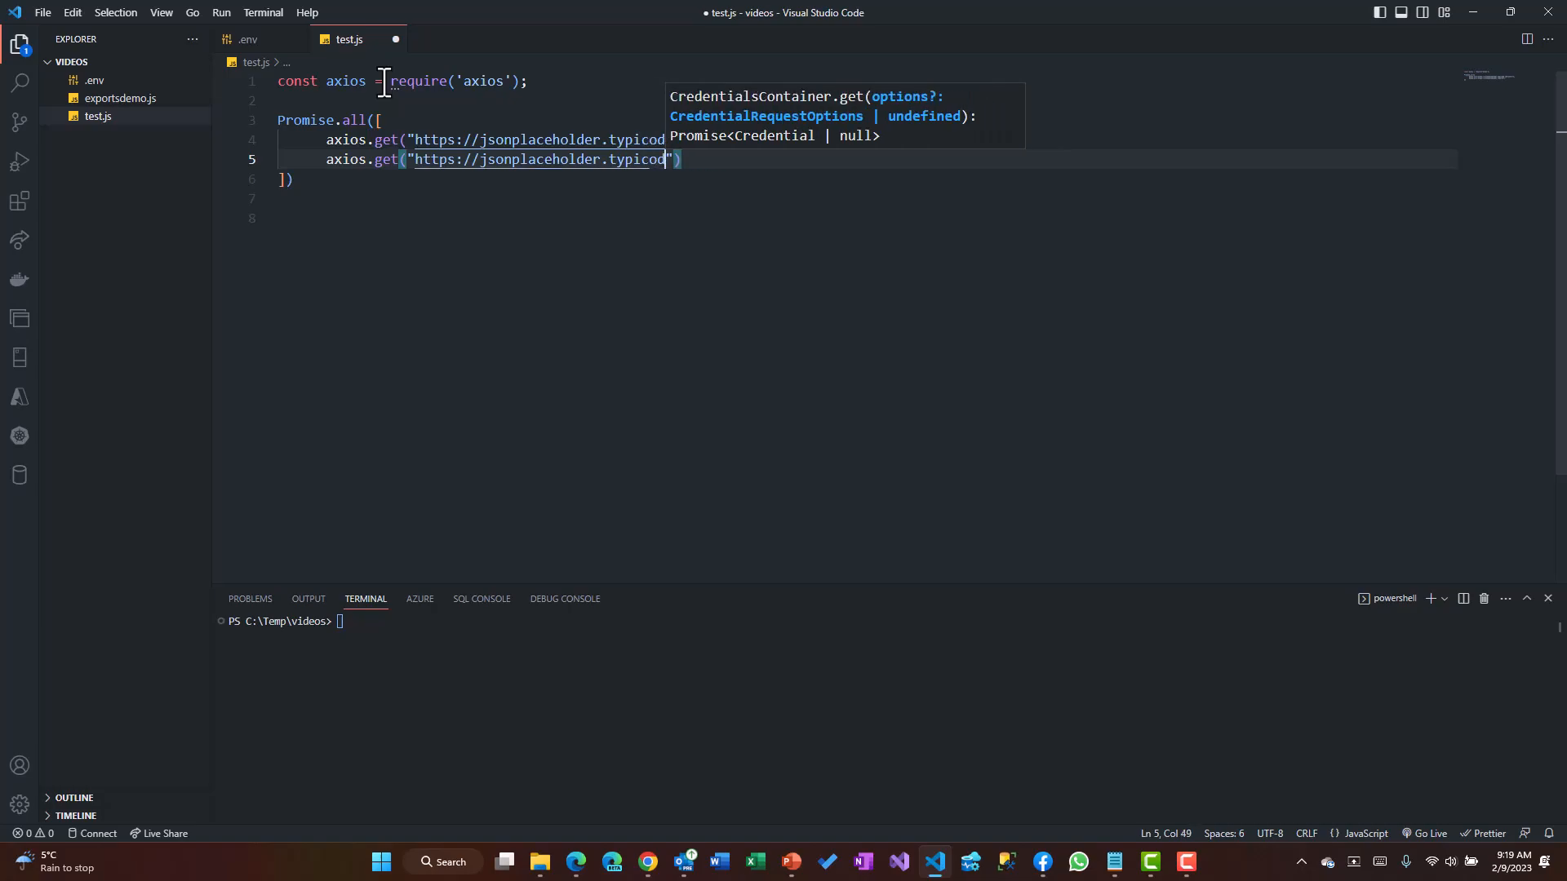
pyautogui.write('.com')
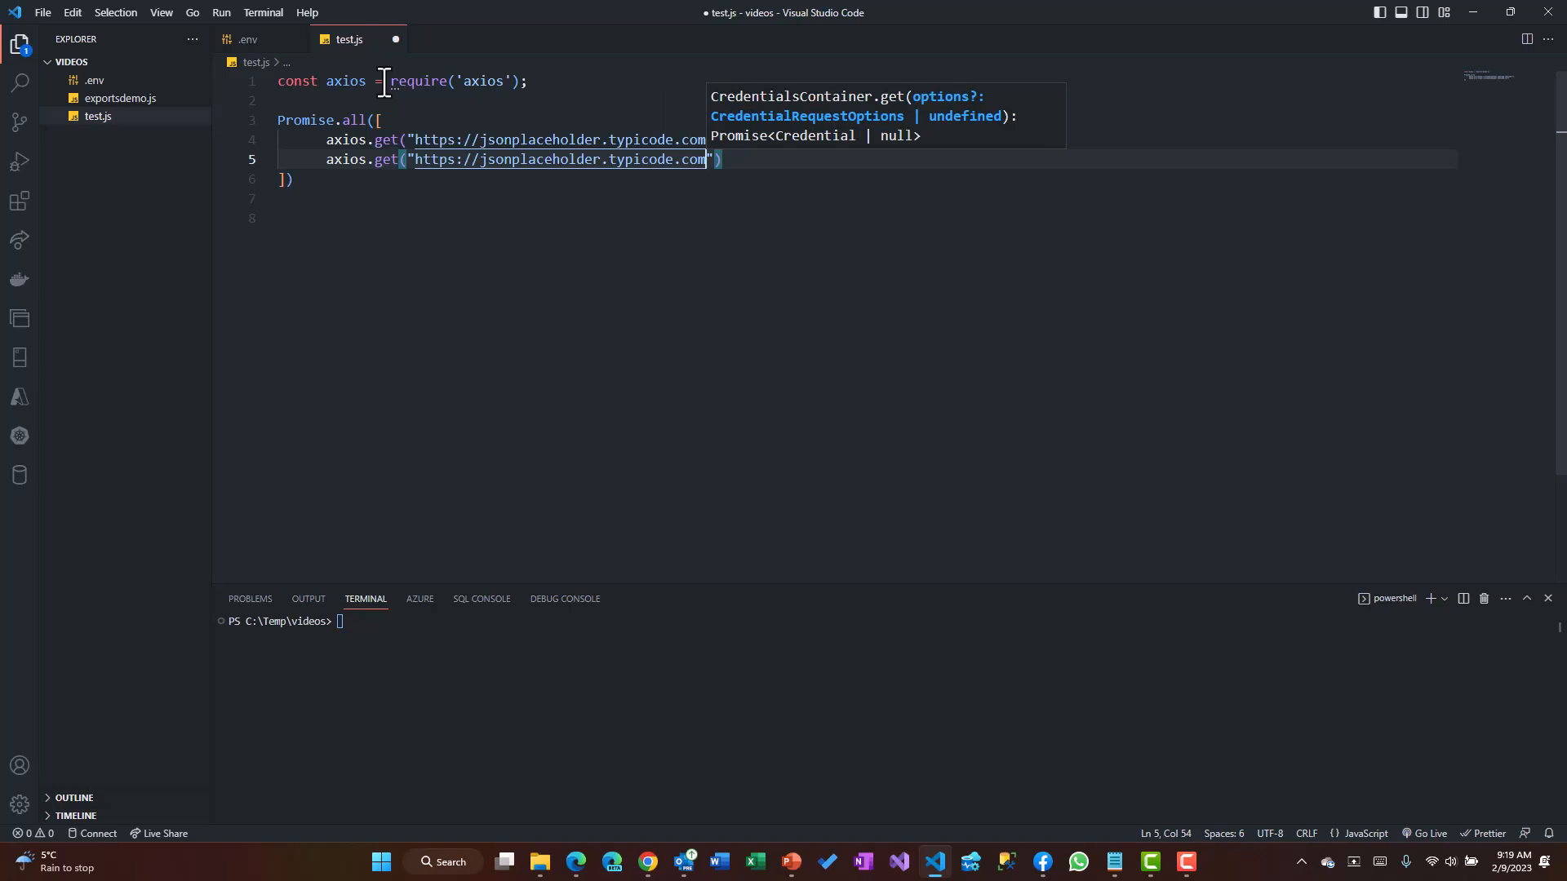
pyautogui.write('/todos')
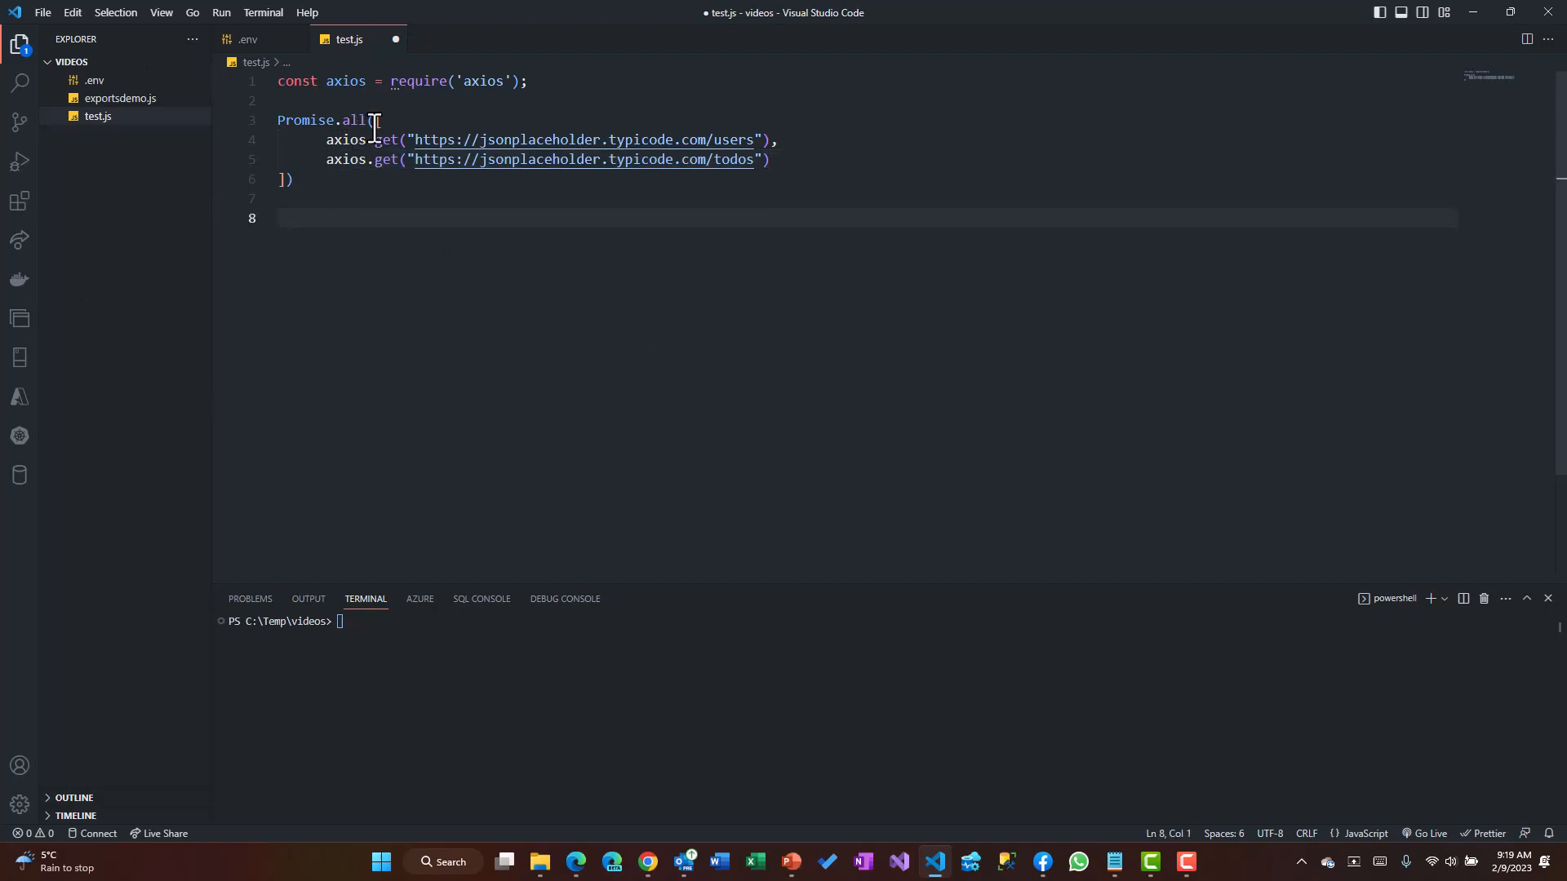
pyautogui.moveTo(326, 140); pyautogui.dragTo(769, 160)
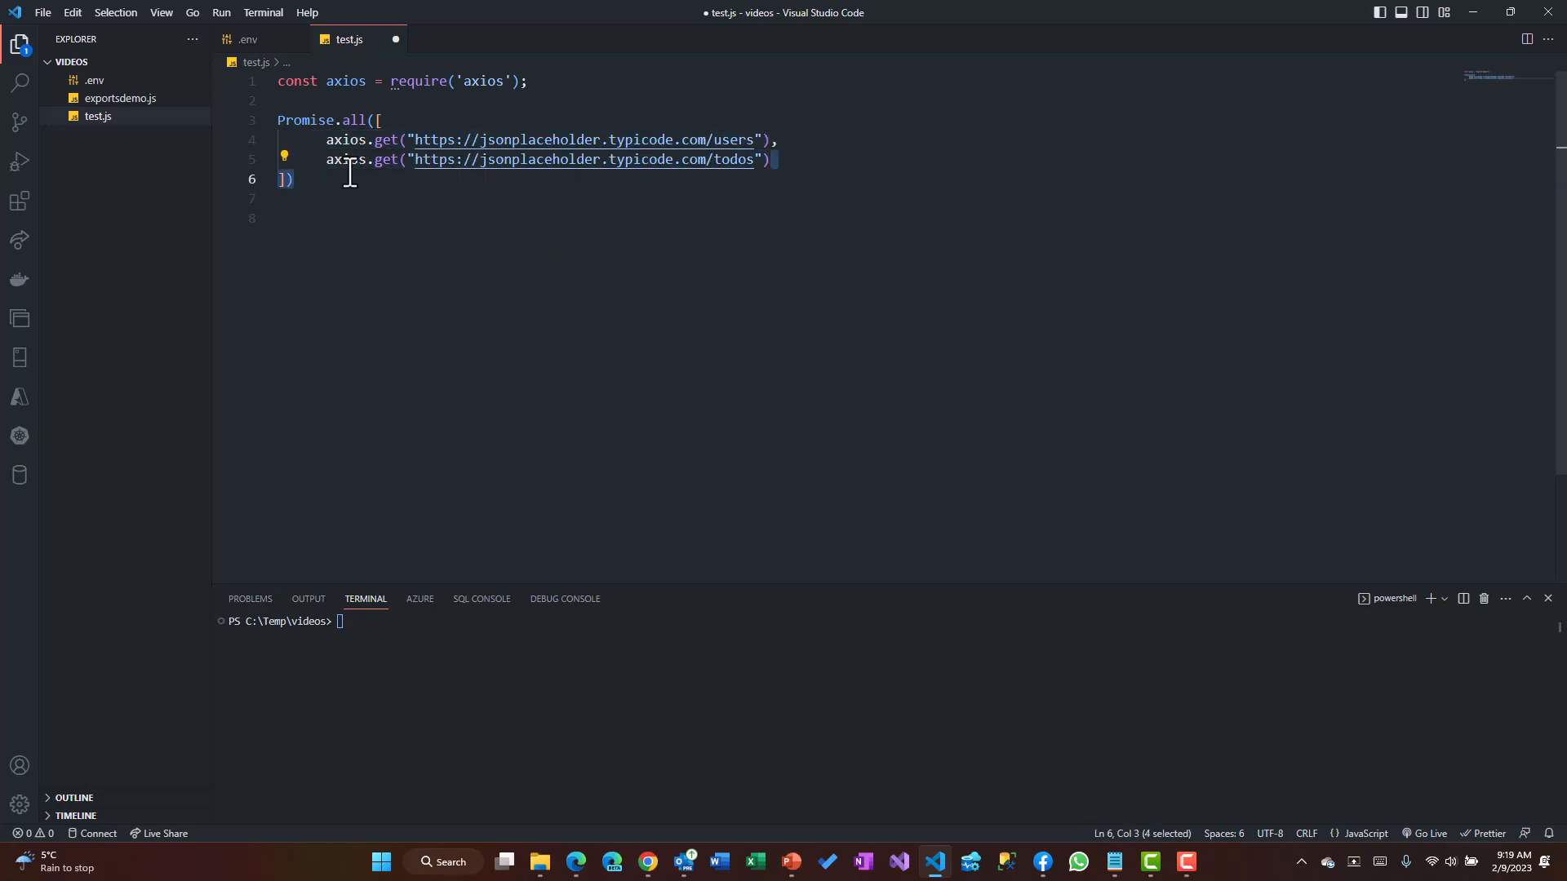
pyautogui.moveTo(358, 119)
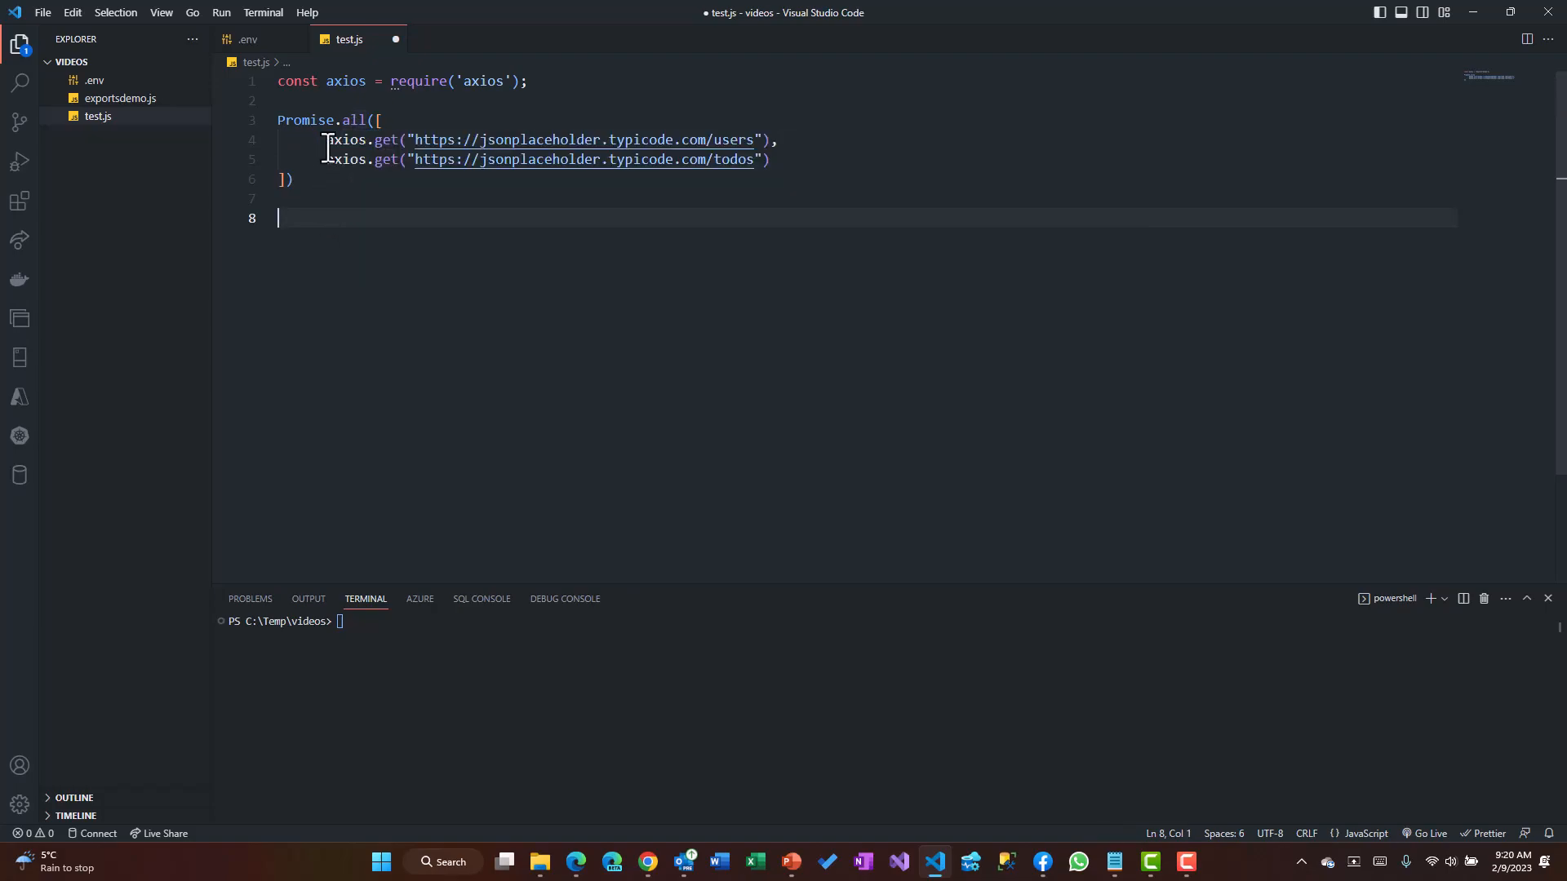
pyautogui.moveTo(350, 205)
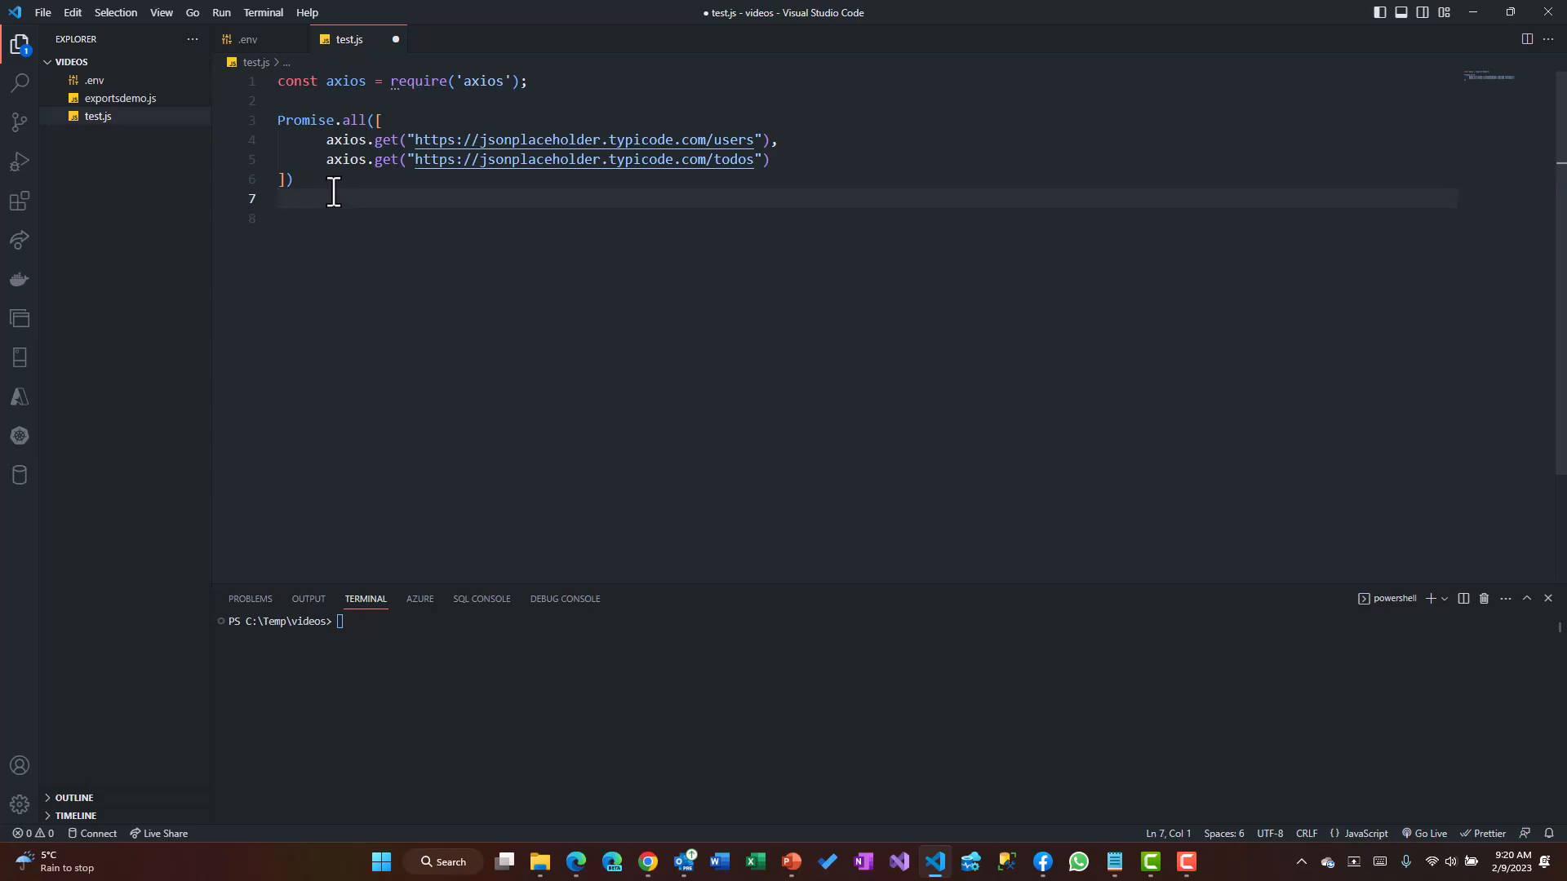
# Add .then((data) => { console.log("Data from first API call ", data[0].data) })
pyautogui.write('.then(d')
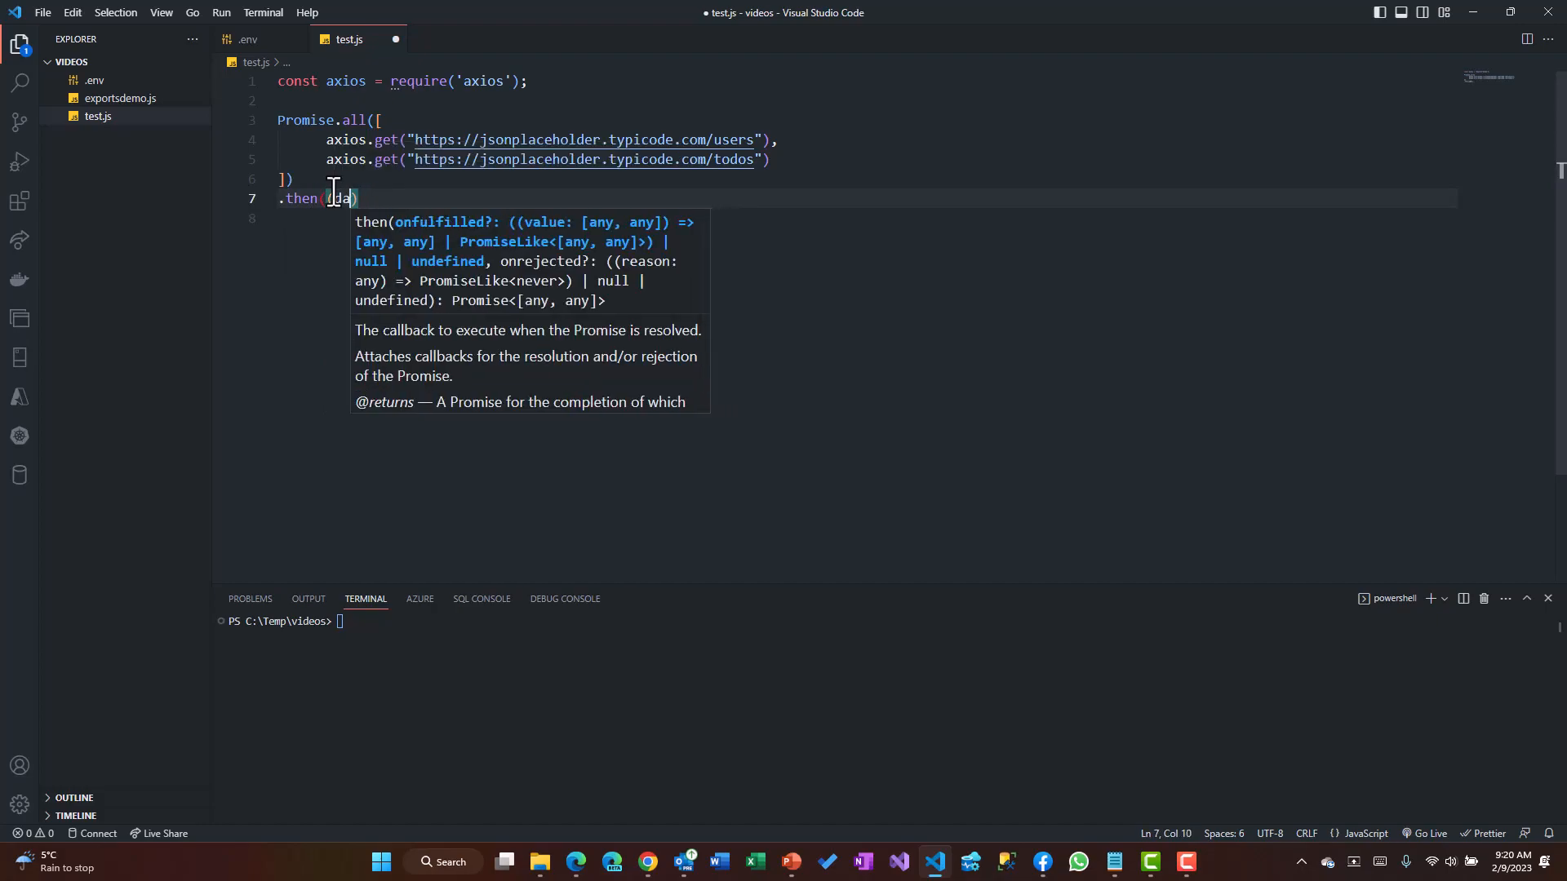
pyautogui.write('ta')
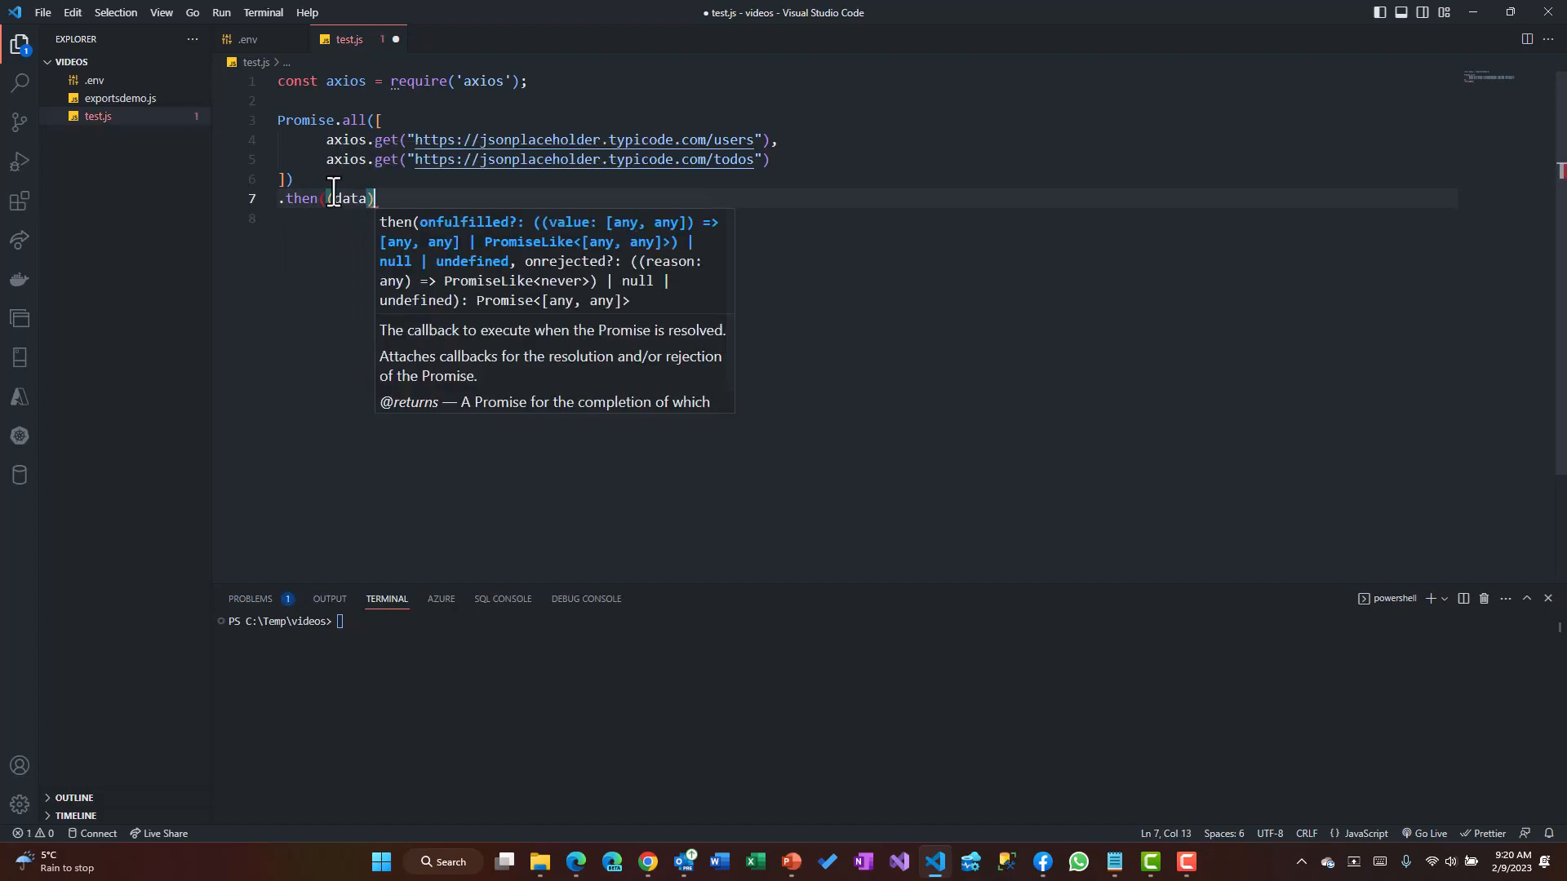
pyautogui.write('=<')
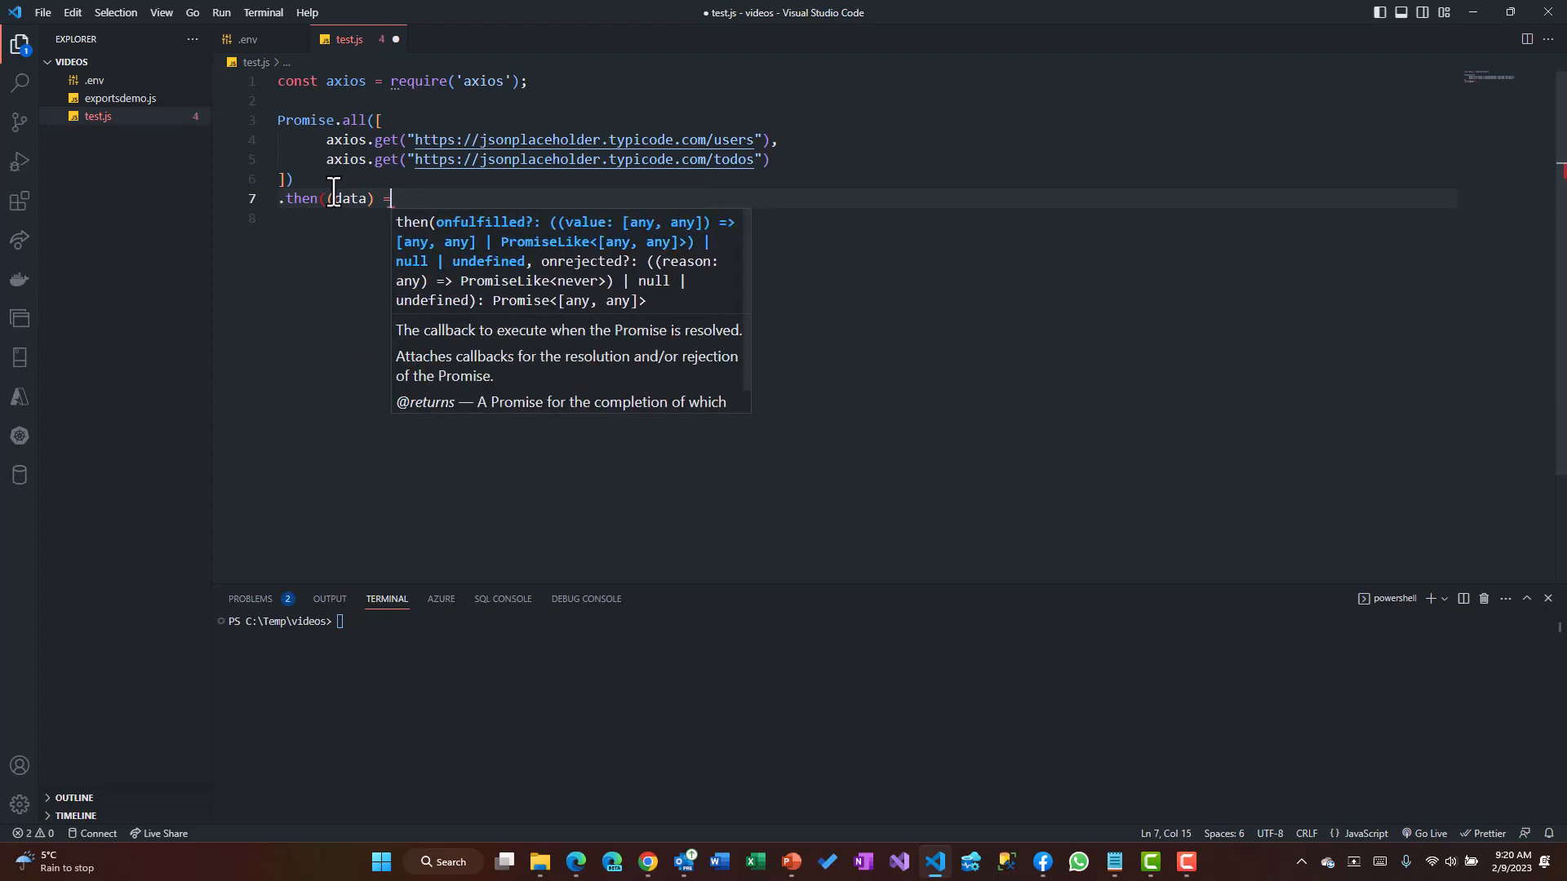
pyautogui.write('>')
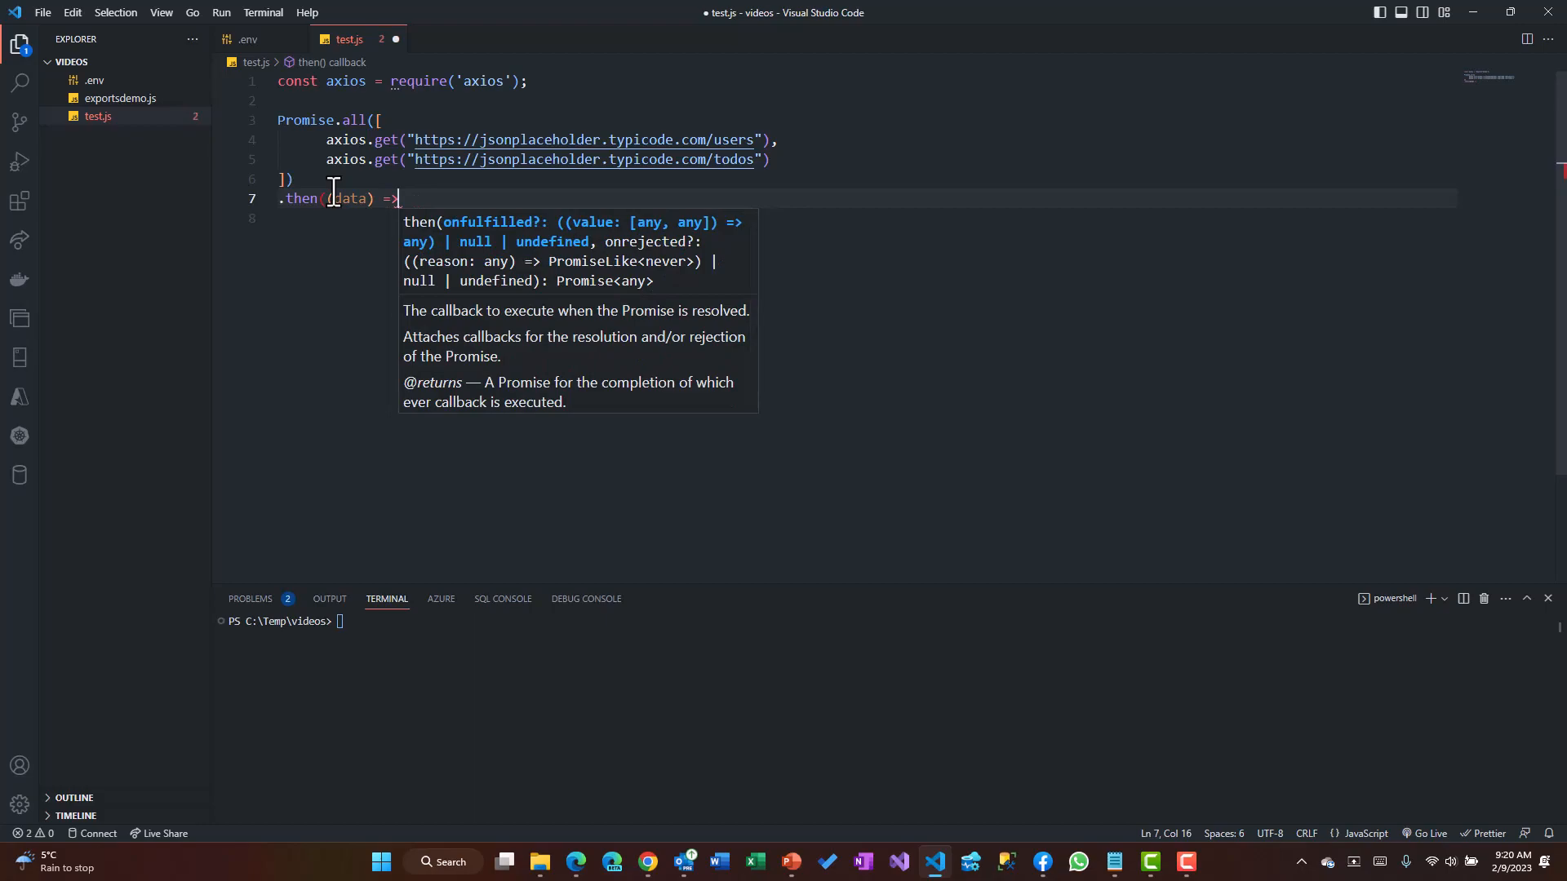
pyautogui.write('{')
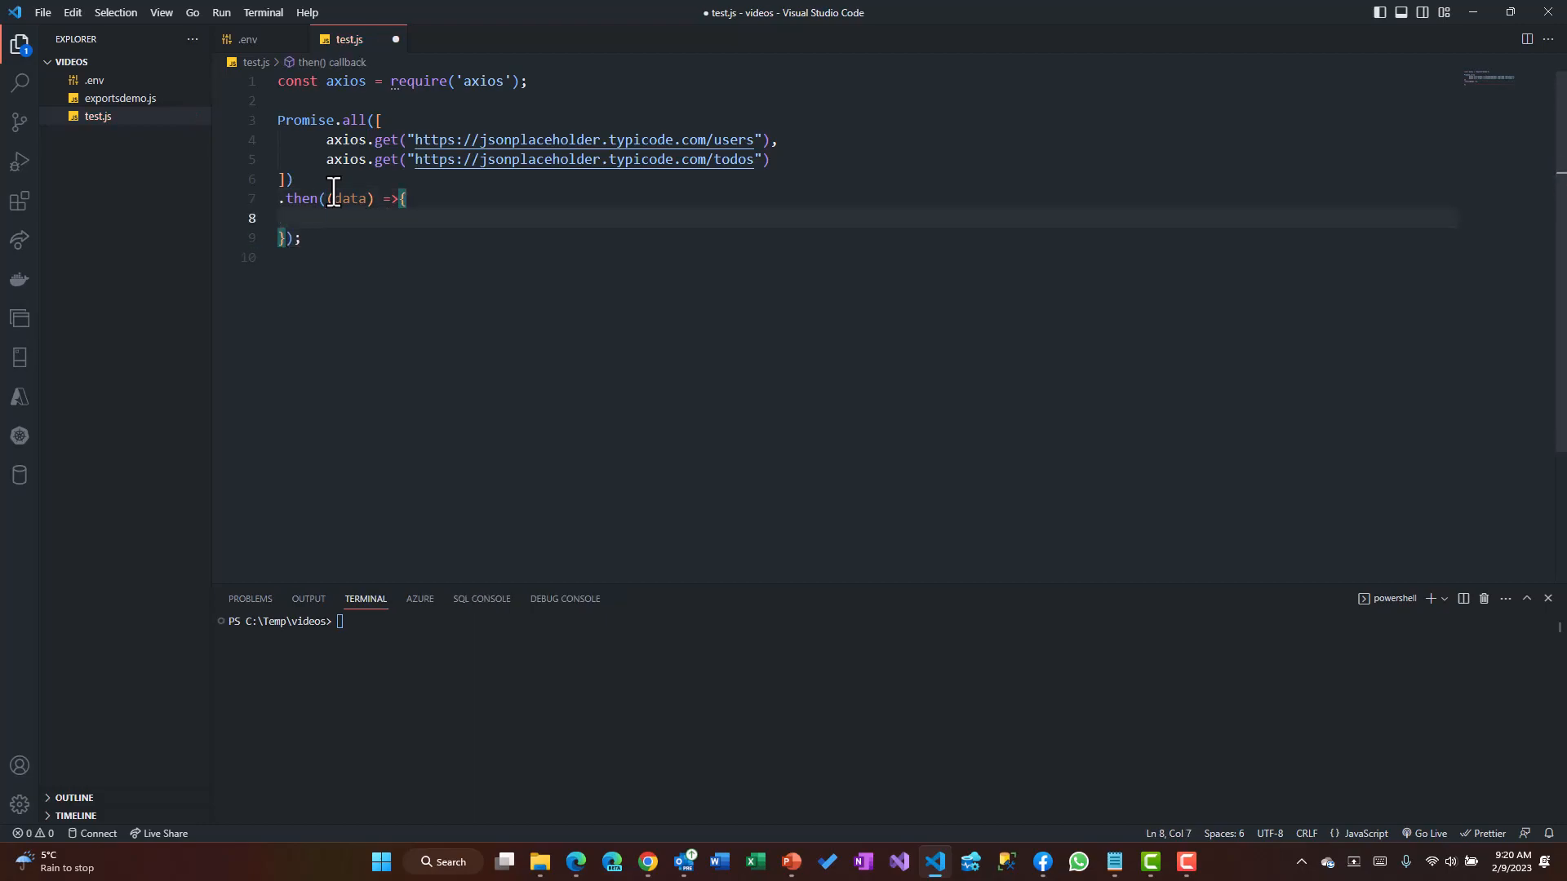
pyautogui.write('conso')
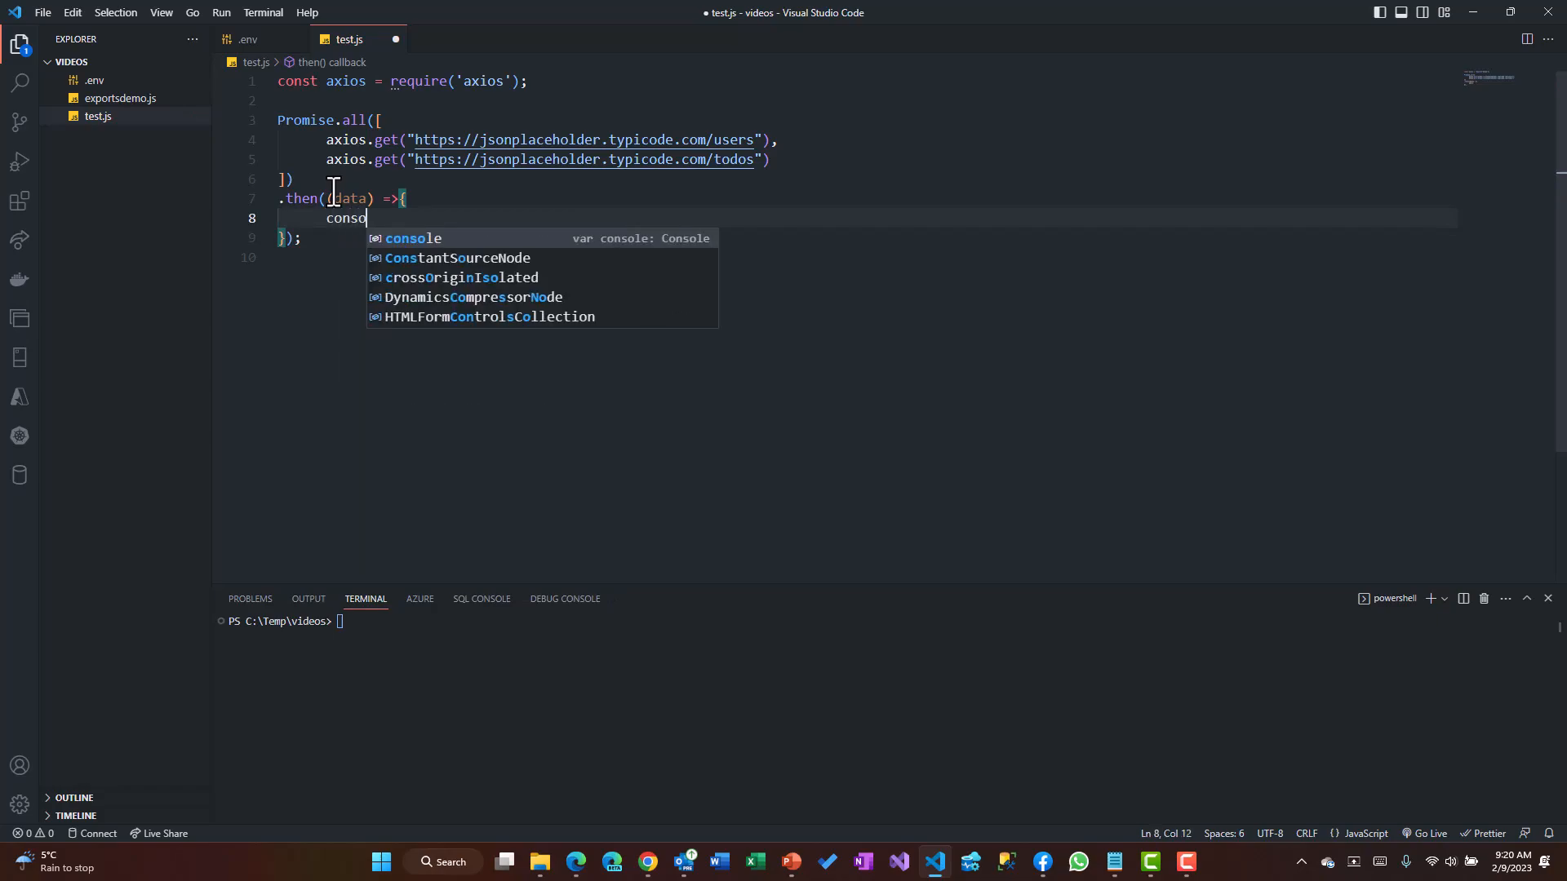
pyautogui.write('.log("Data from first API call ",')
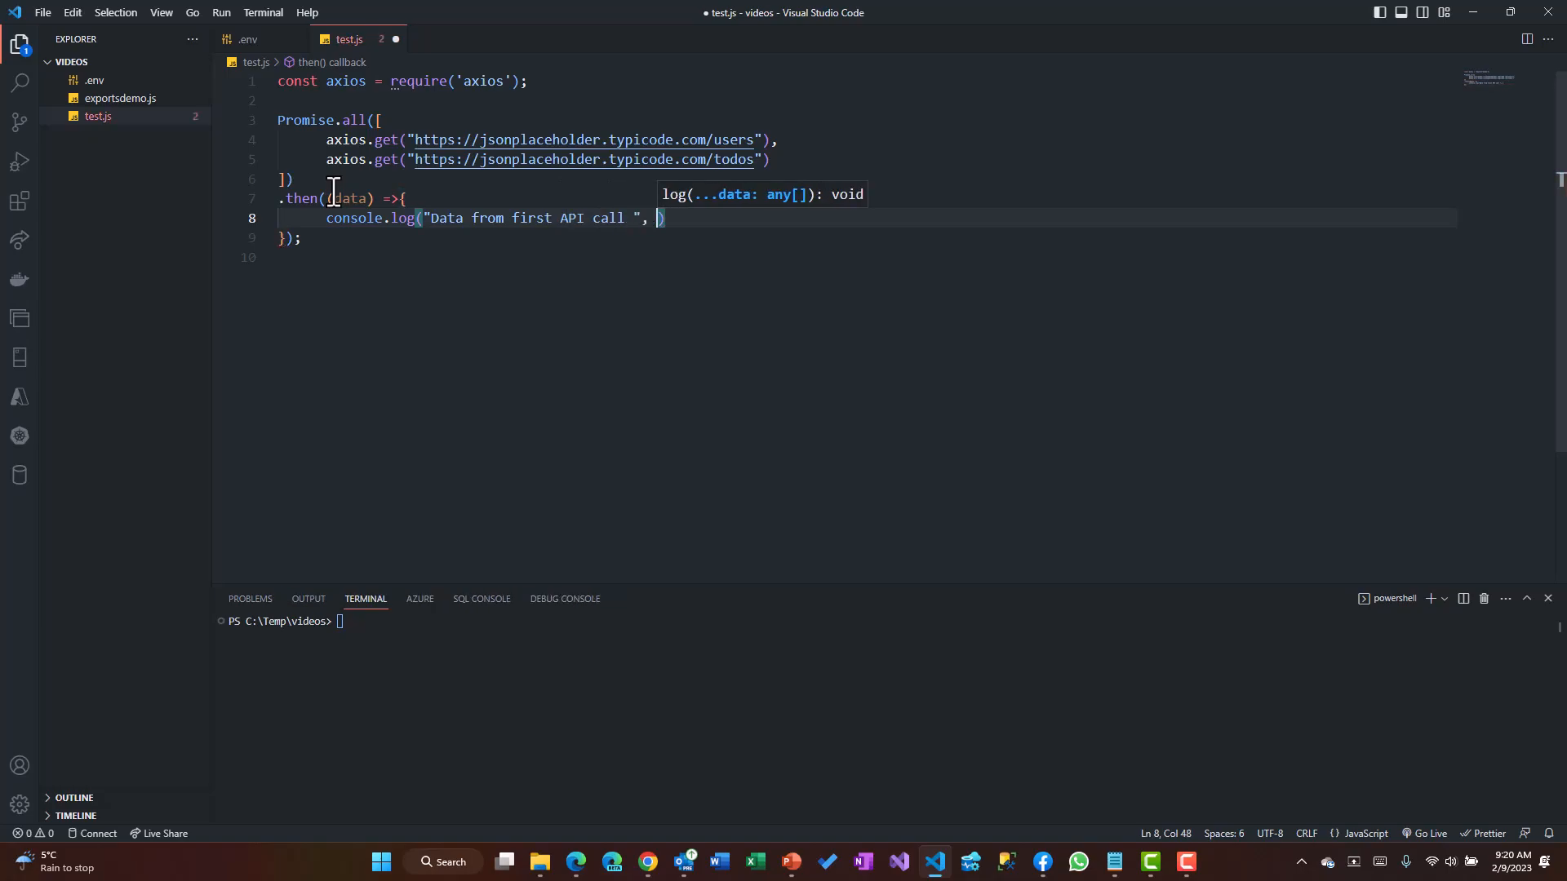
pyautogui.write('data[0')
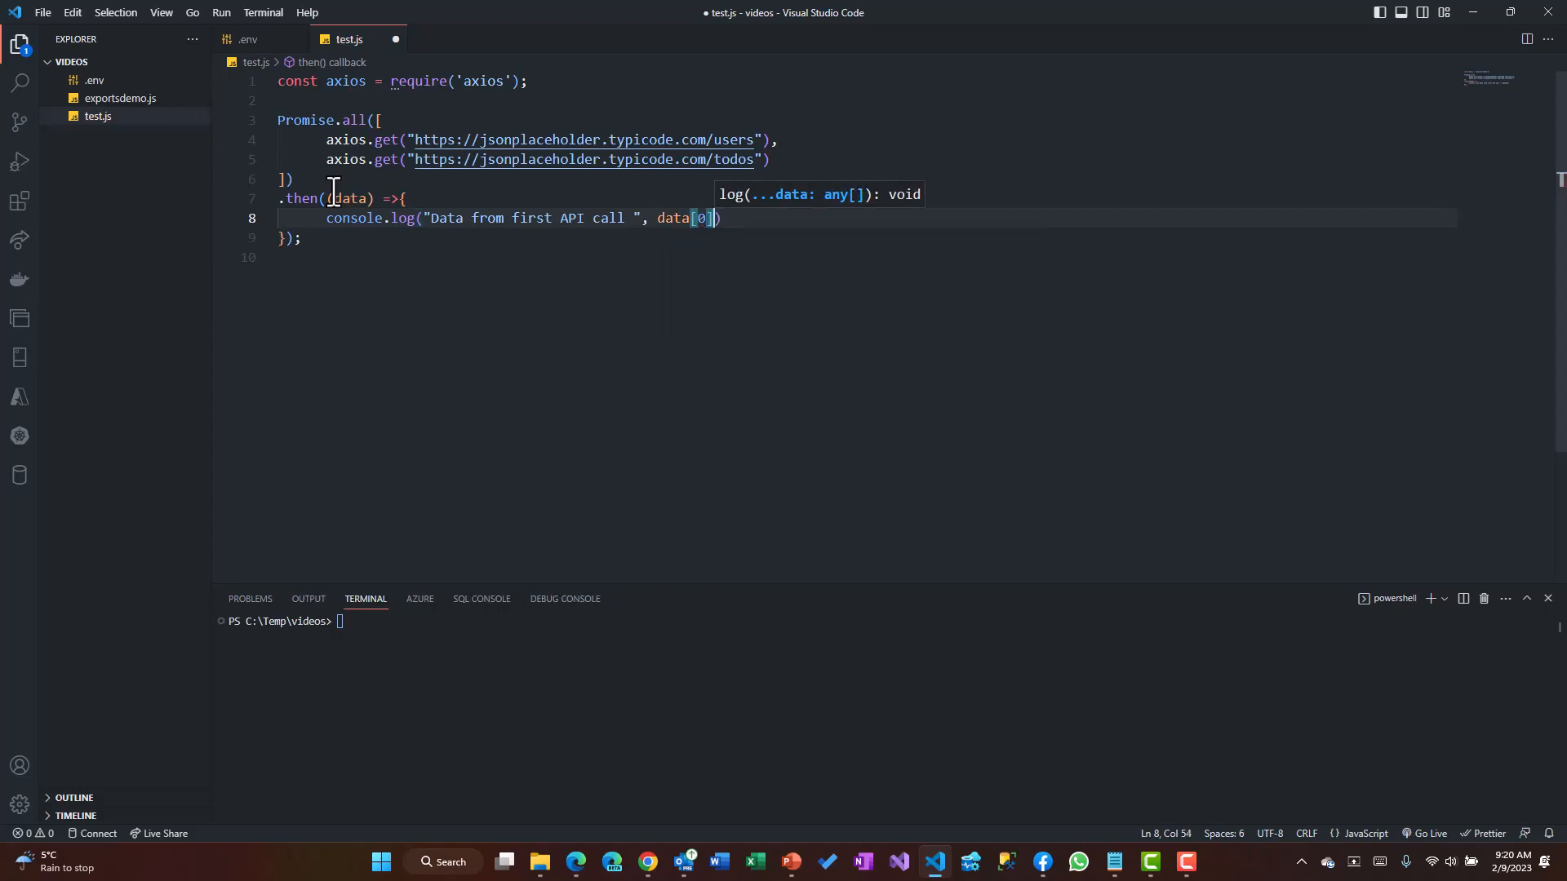
pyautogui.write('.data')
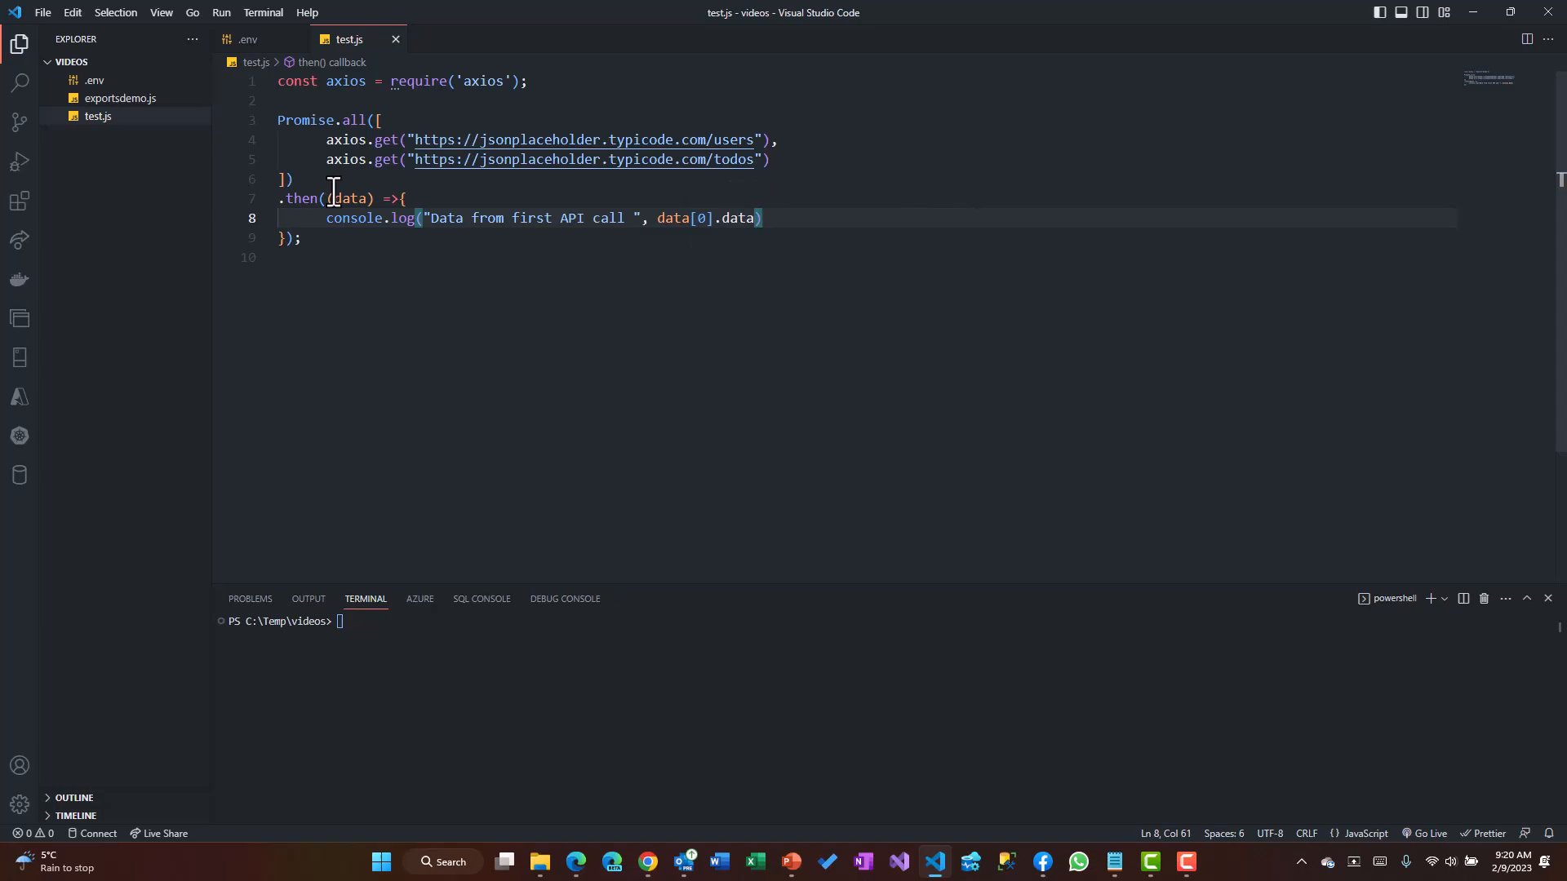
pyautogui.moveTo(698, 268)
pyautogui.write('n')
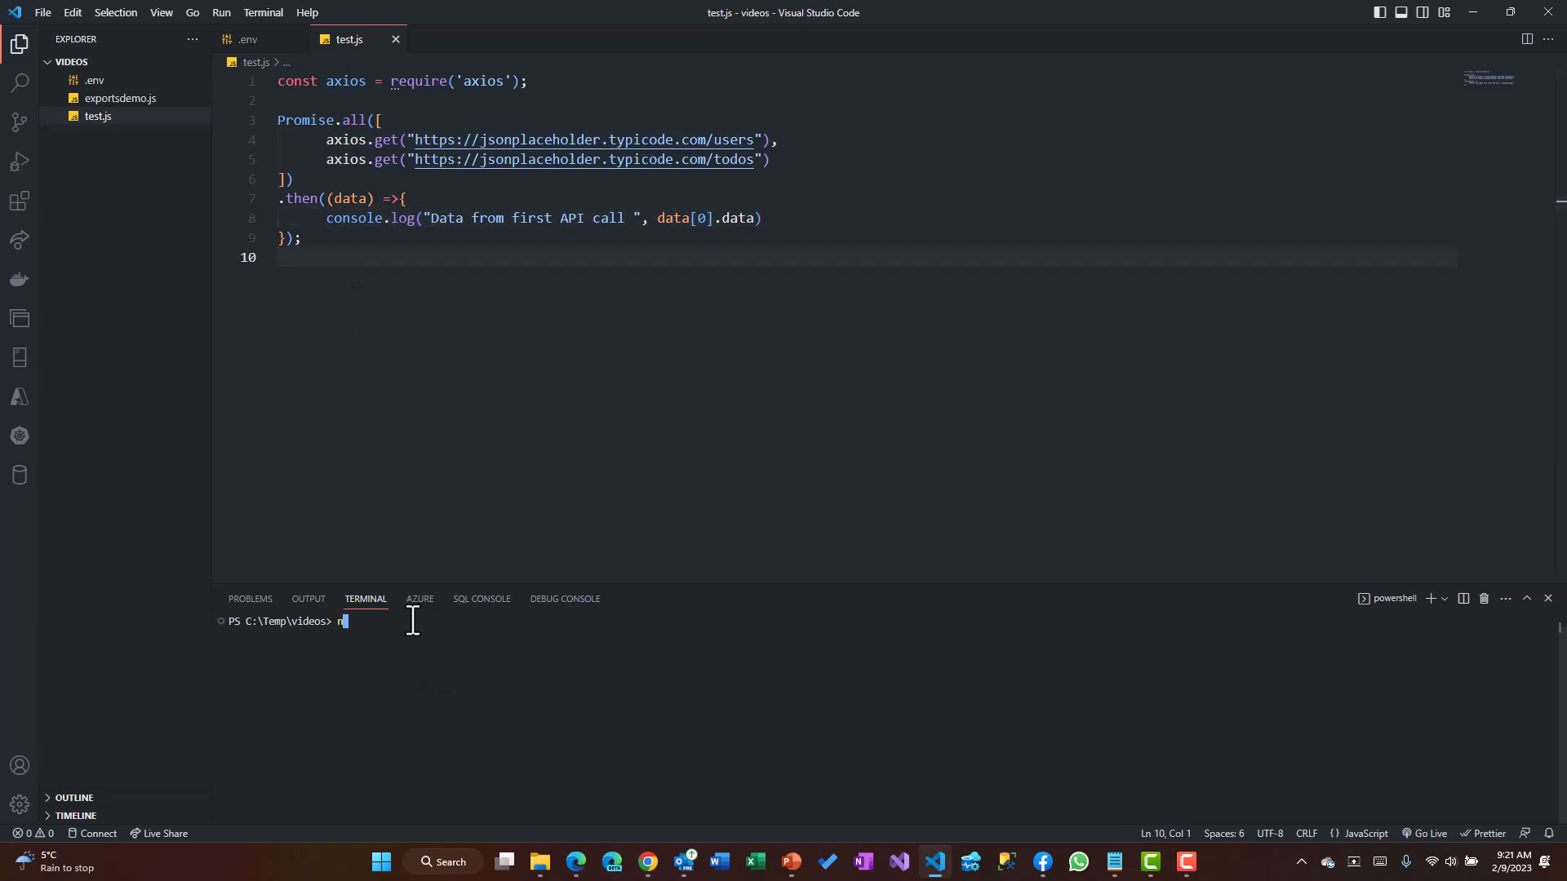
# Run node test.js, then select 'first' in the duplicated console.log line
pyautogui.write('ode test.js')
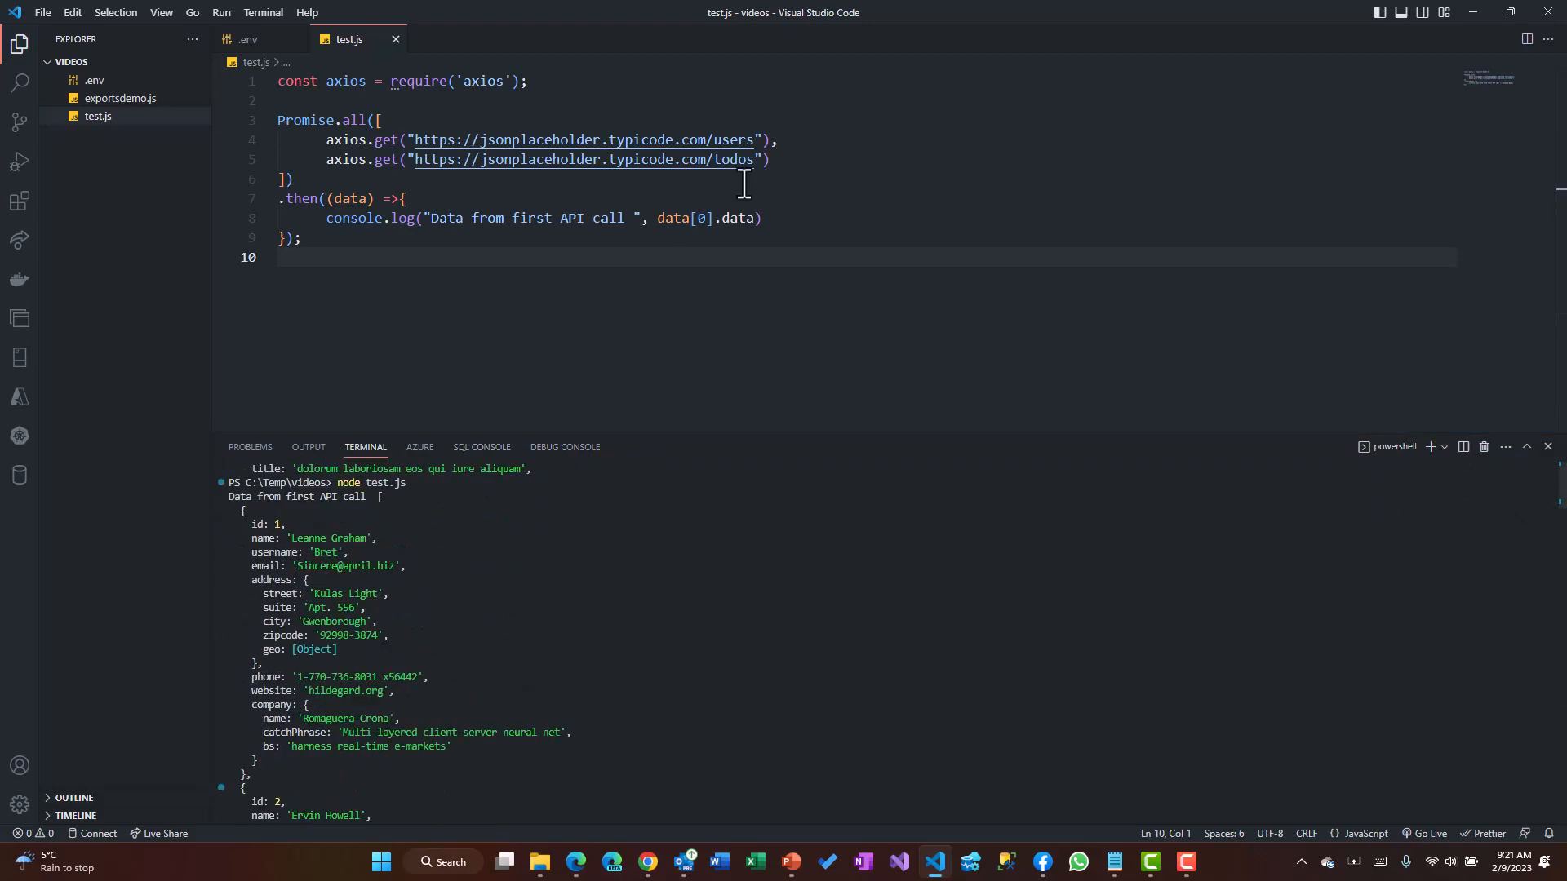
pyautogui.doubleClick(585, 140)
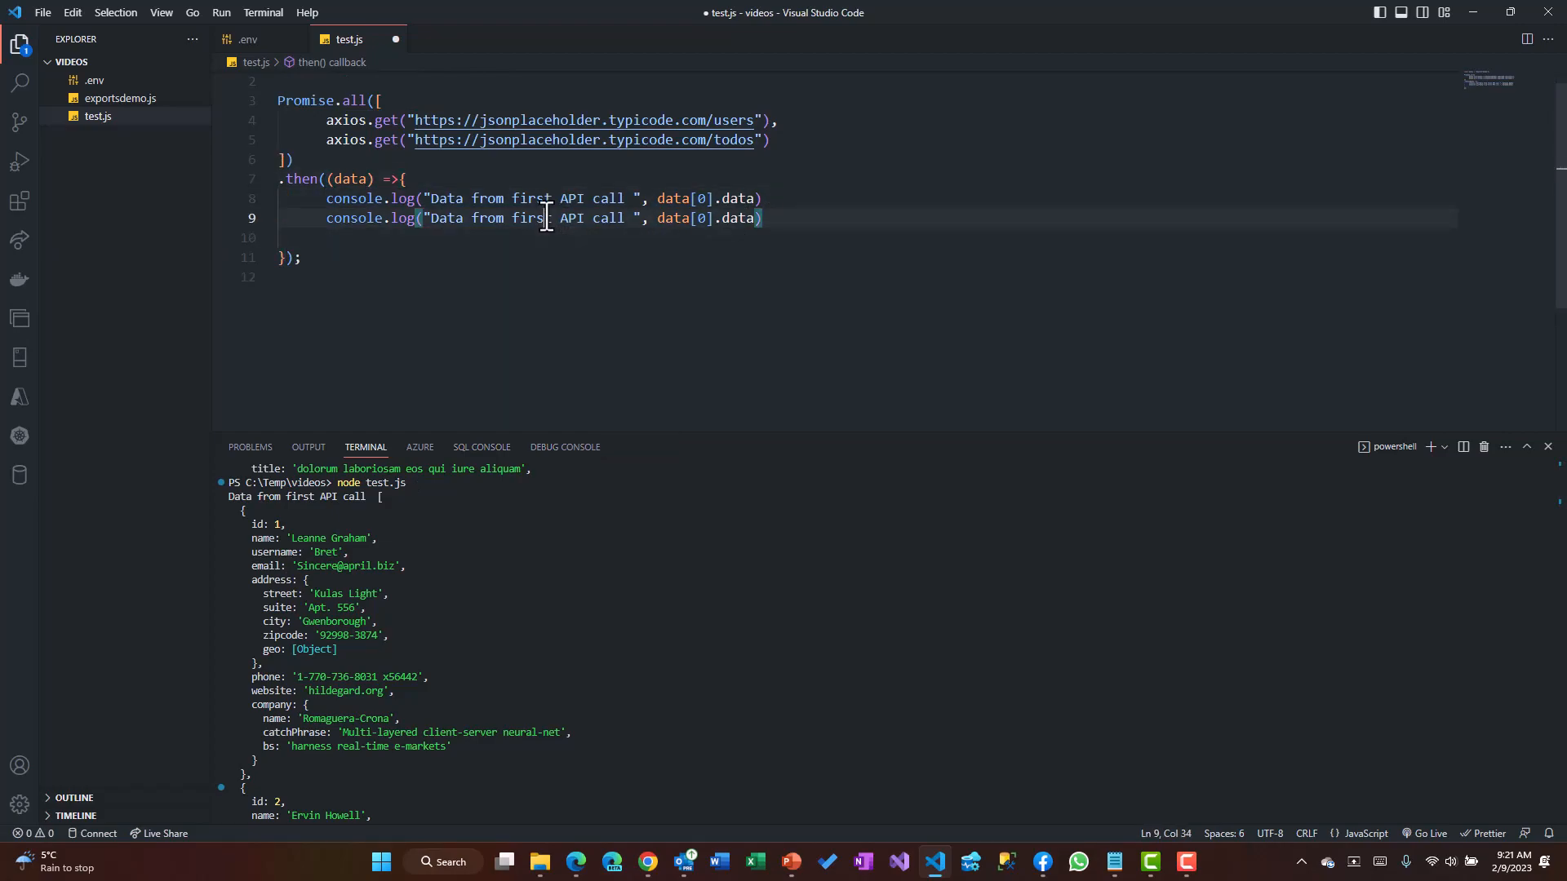
# Replace 'first' with 'Second' in the copied log line and save test.js
pyautogui.write('Second')
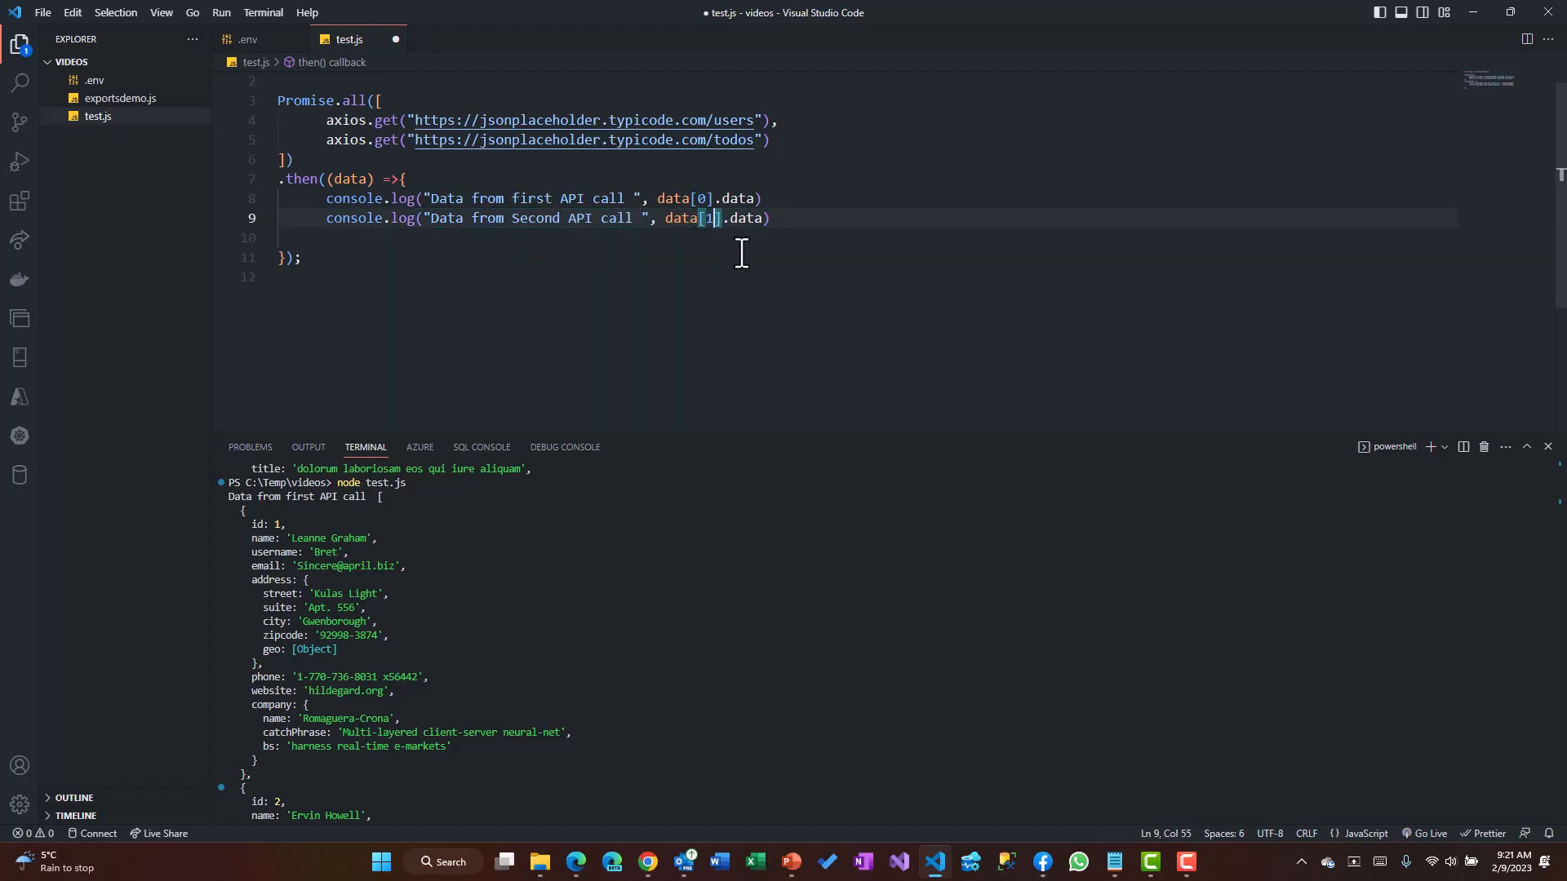
pyautogui.press('ctrl+s')
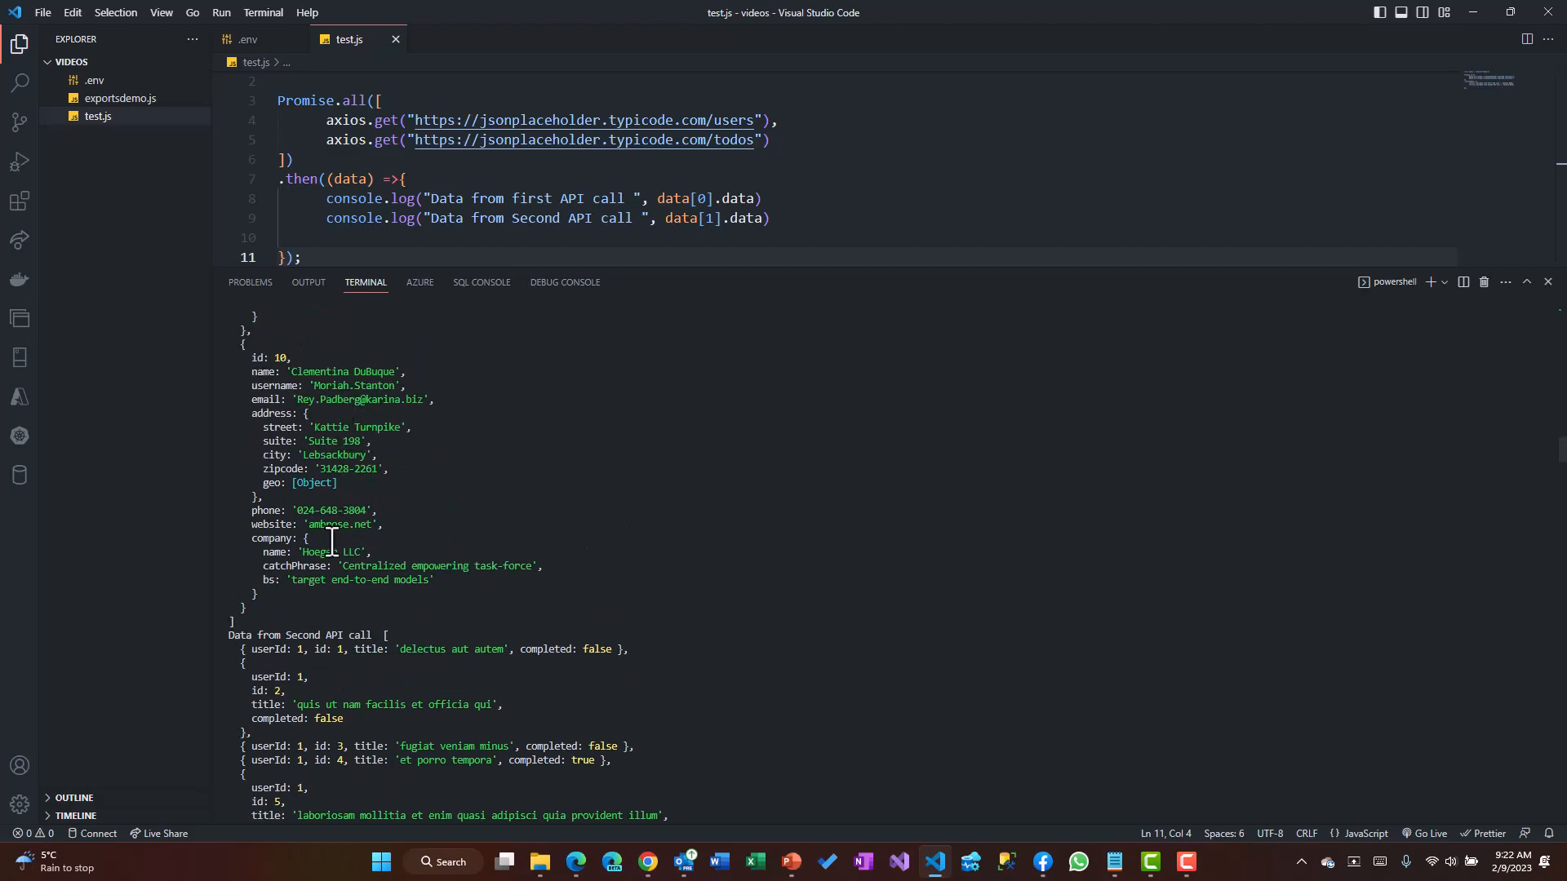
# Select the first call's users output in the terminal
pyautogui.moveTo(329, 540); pyautogui.dragTo(584, 439)
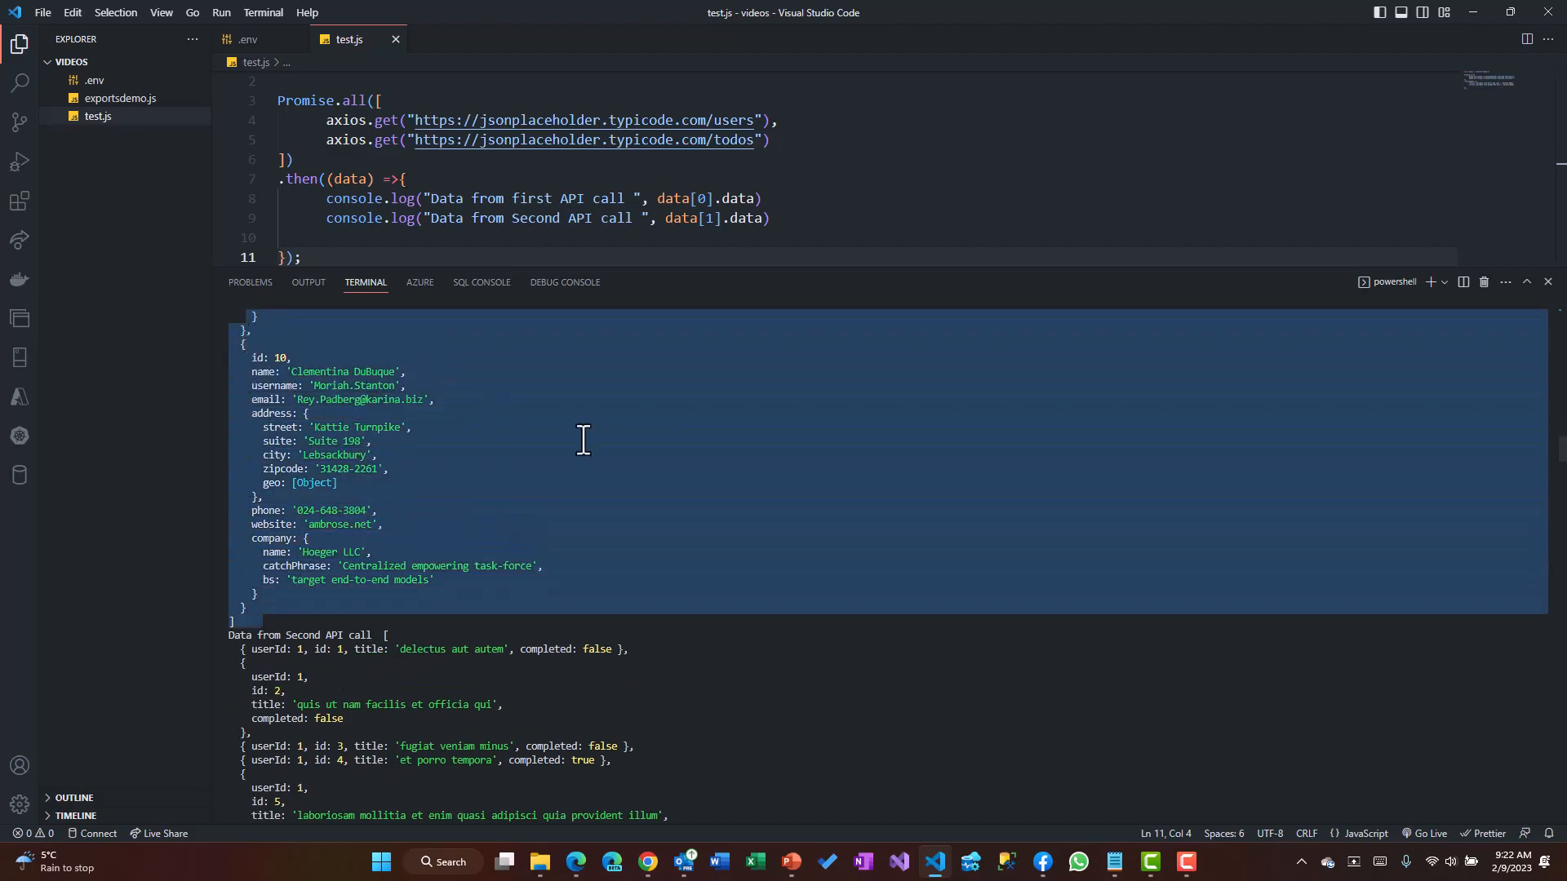